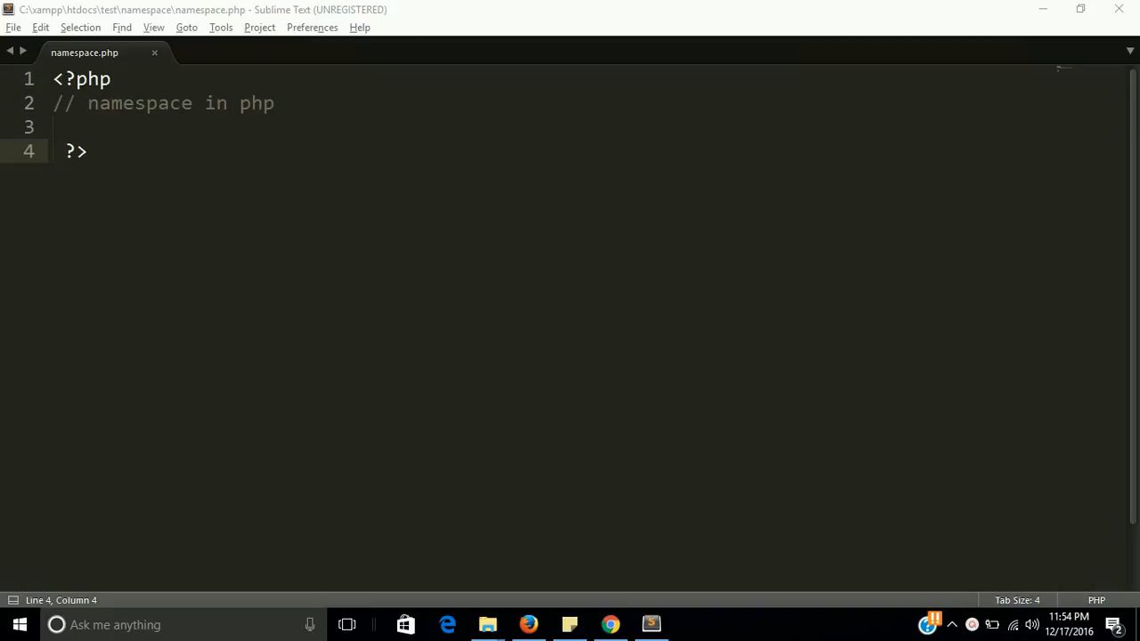
Create a new blank file beside namespace.php
key(ctrl+n)
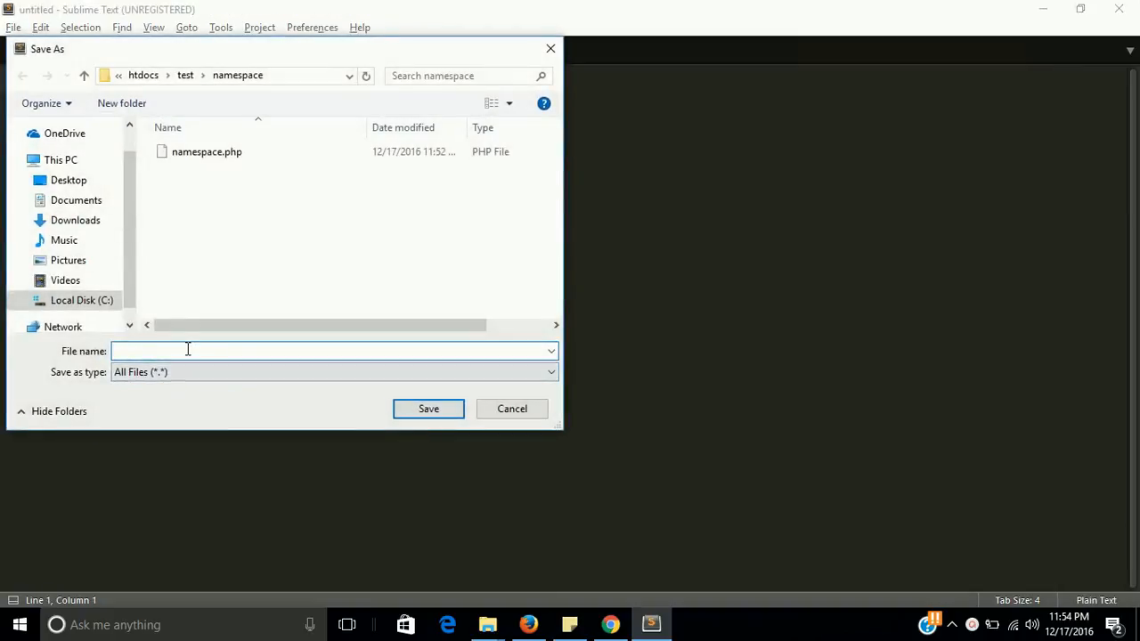
Name the new file dbname1.php in the Save As dialog, fixing the mistyped extension
text(dbname)
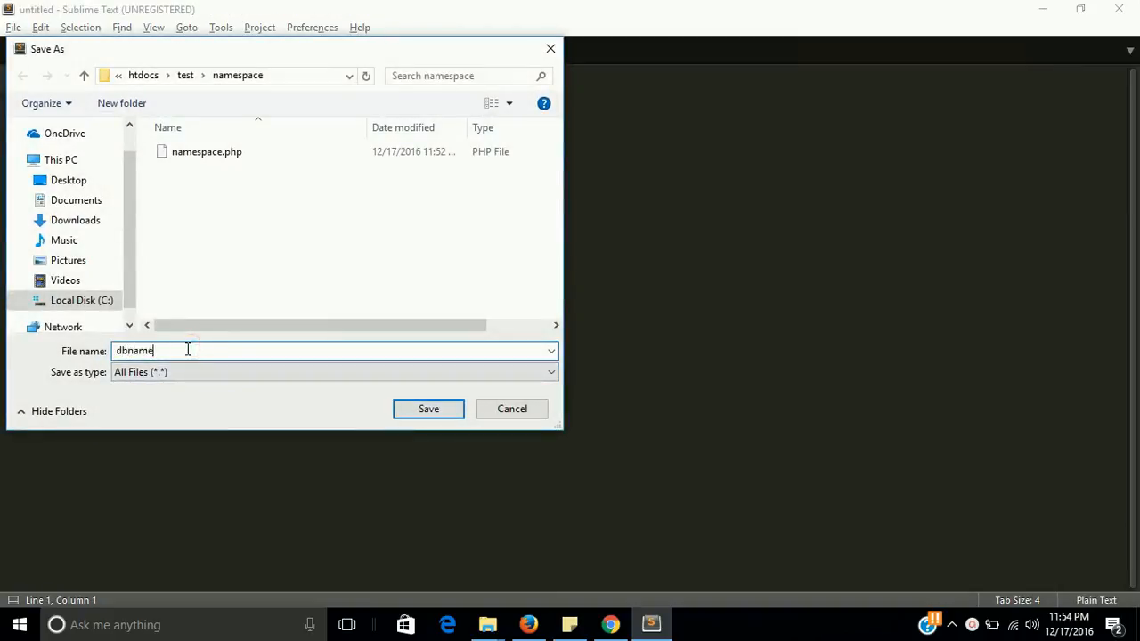
text(1.)
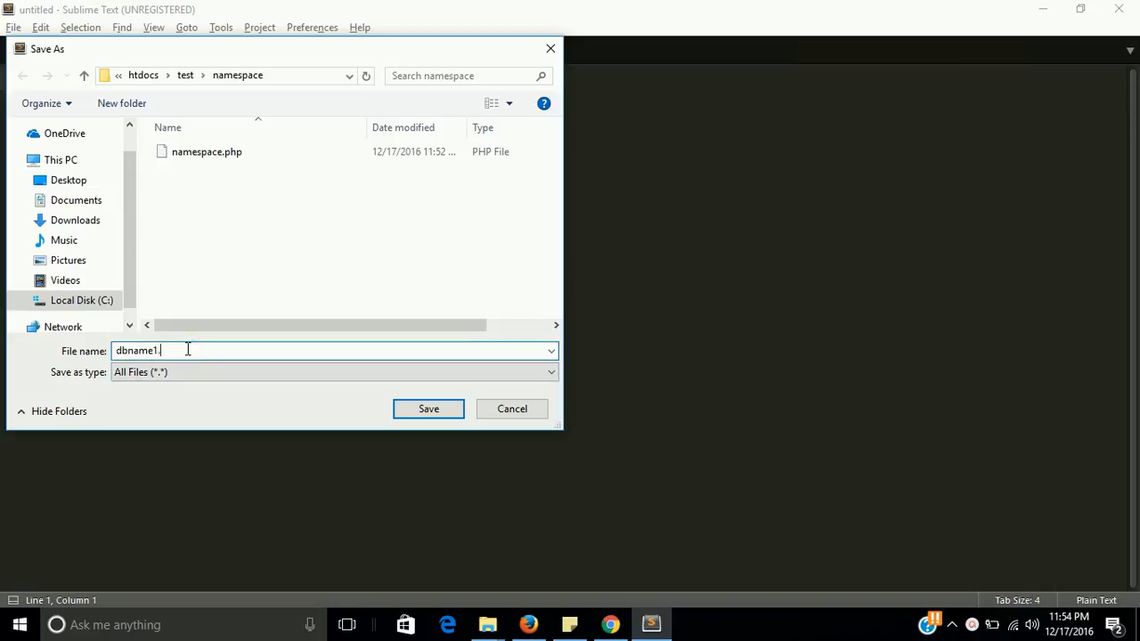
text(pp)
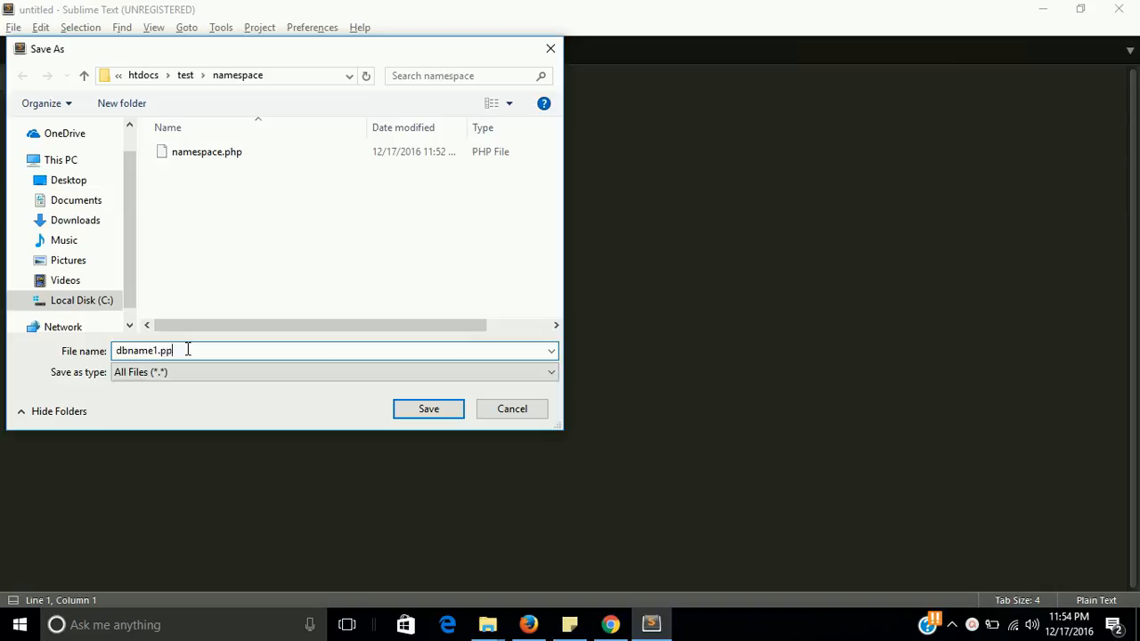
key(BackSpace)
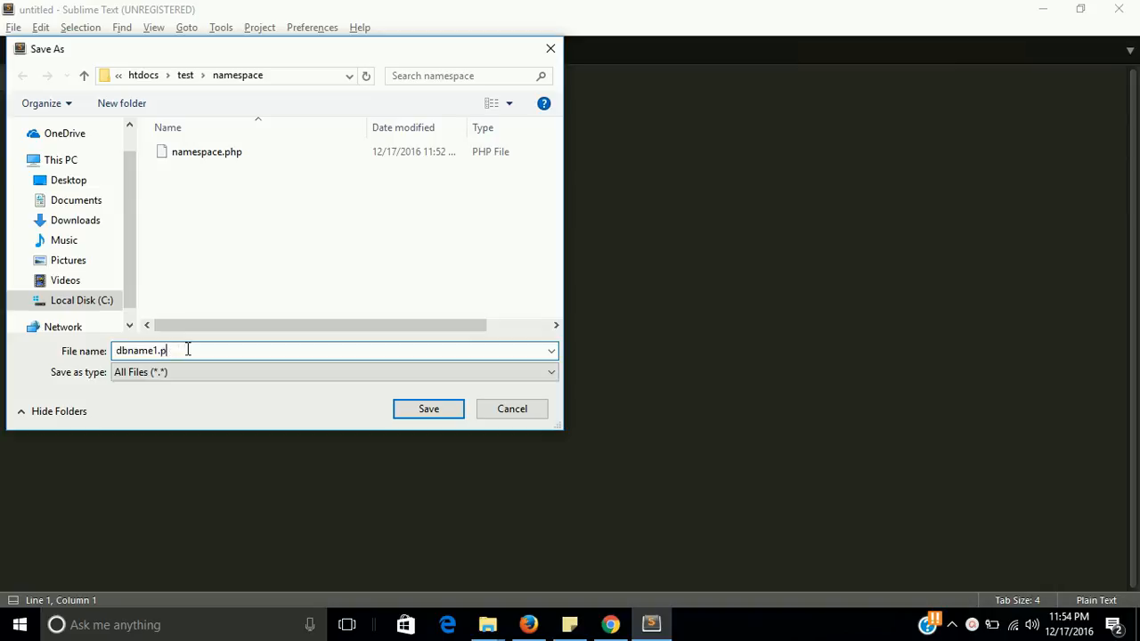
text(hp)
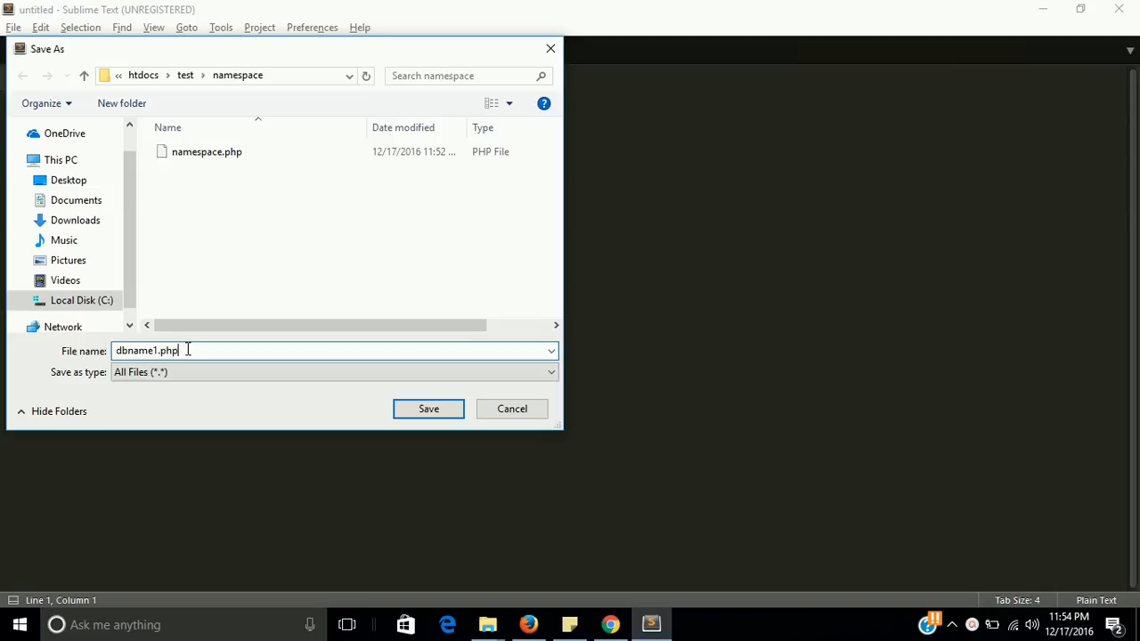
Save dbname1.php and write a PHP block declaring namespace db1;
click(428, 407)
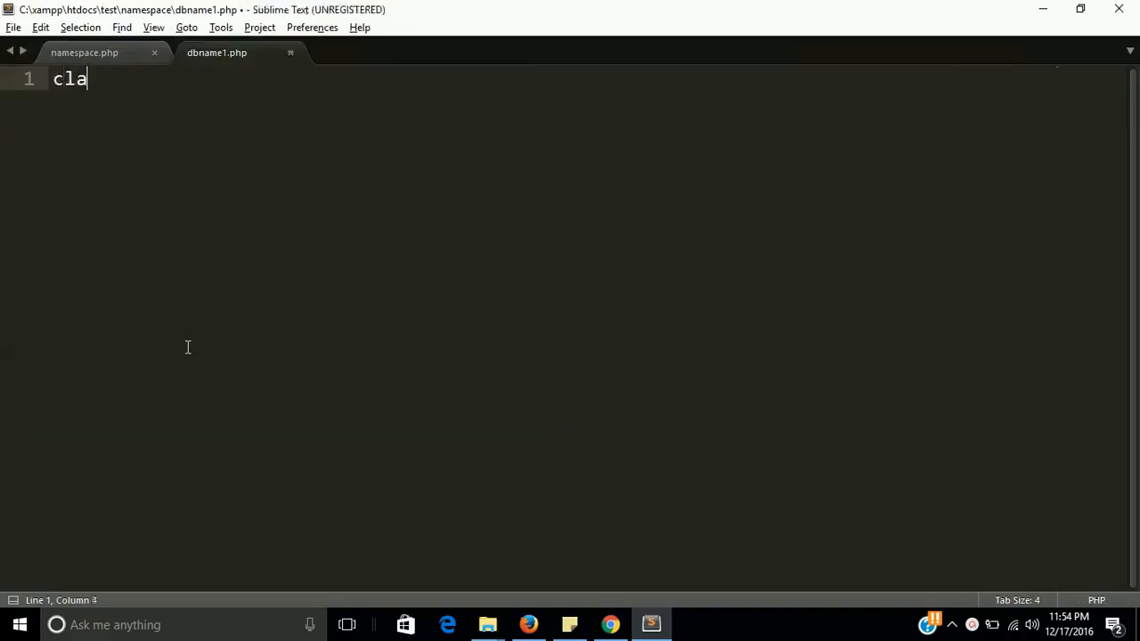
text(name)
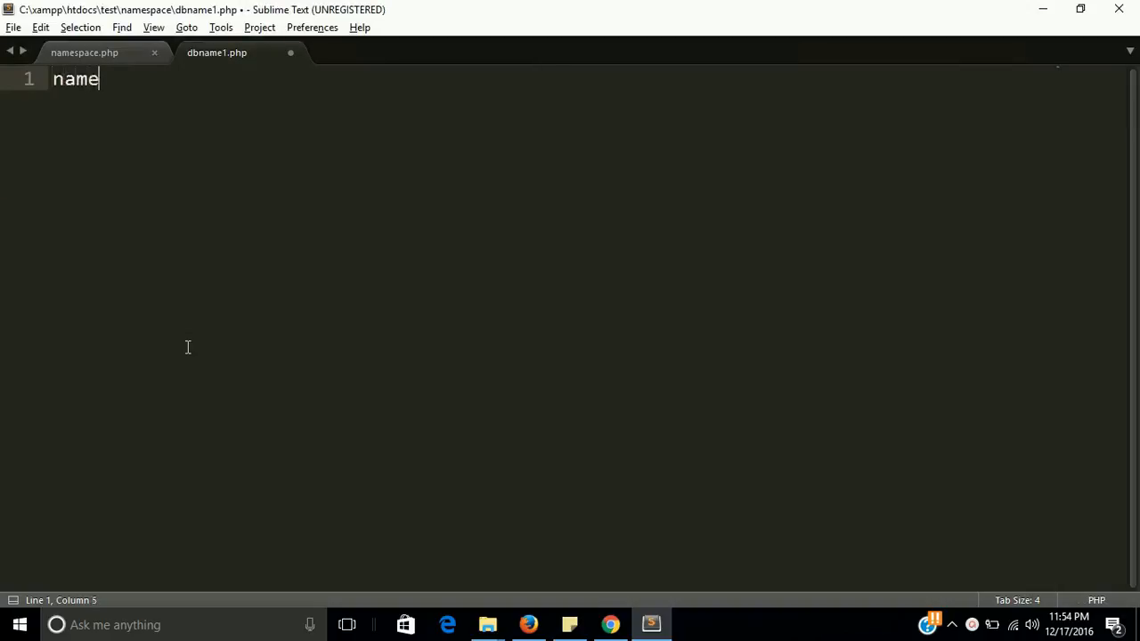
text(space)
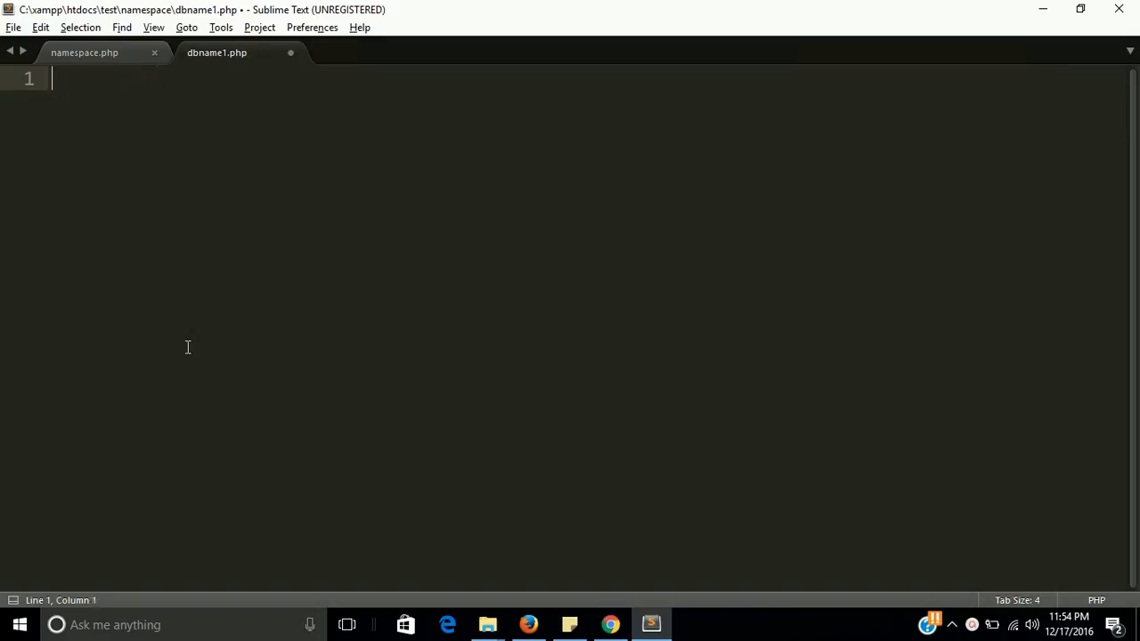
text(php)
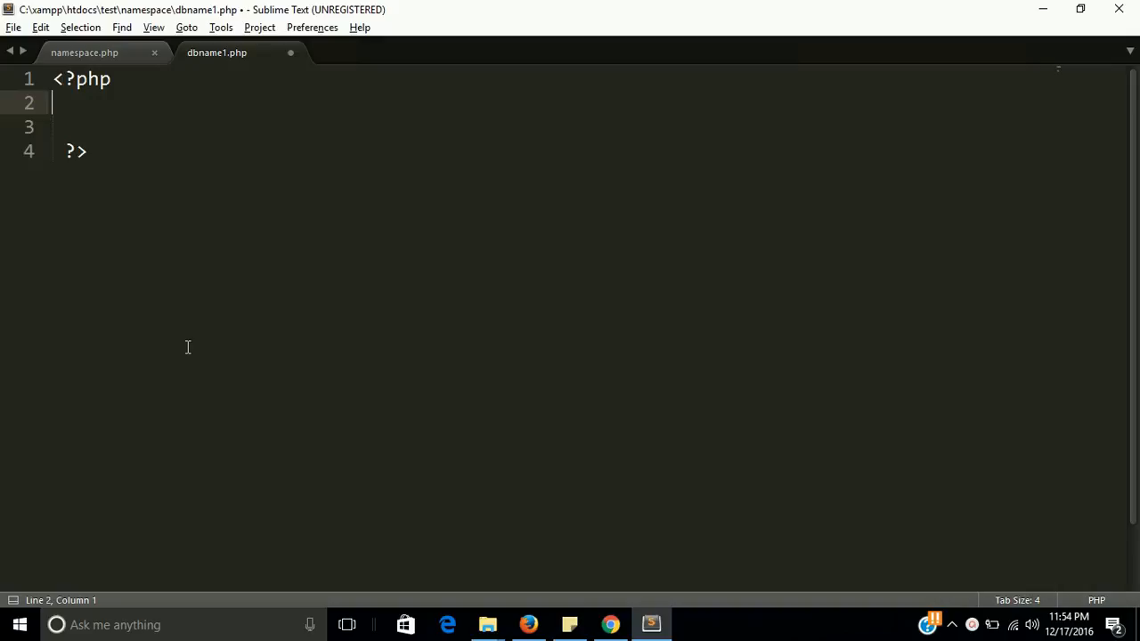
text(nam)
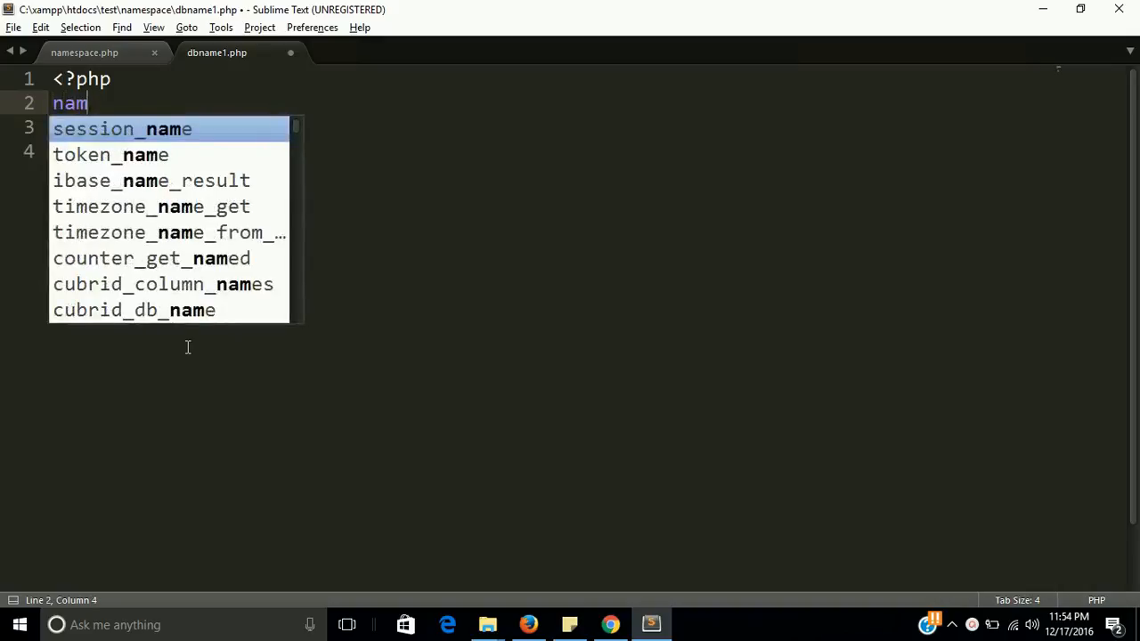
text(espace)
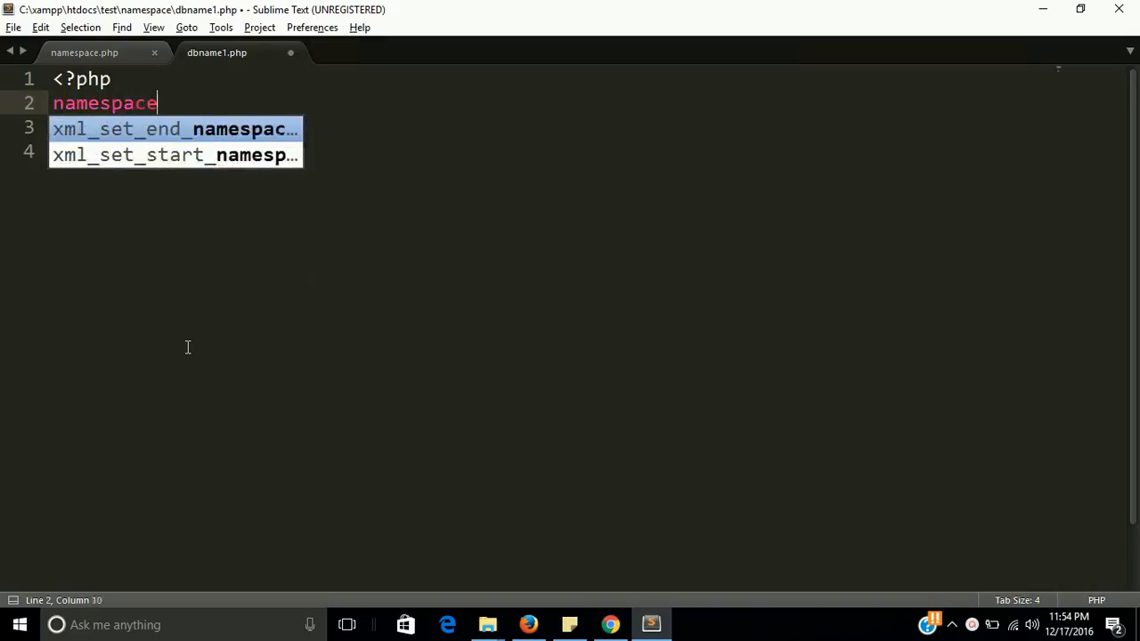
text(db)
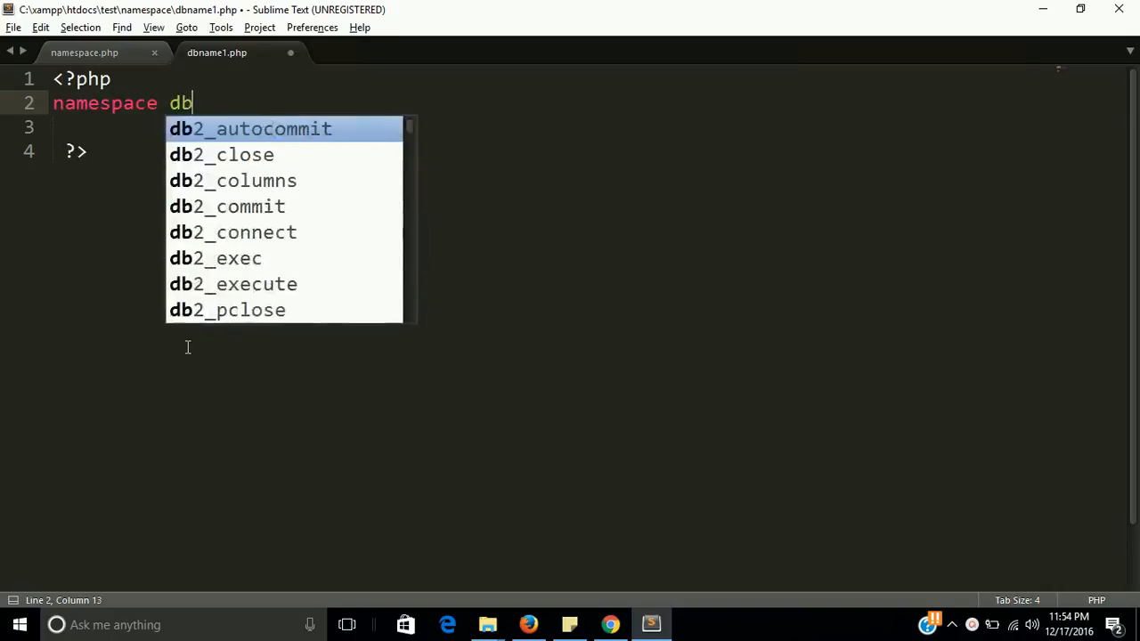
text(1)
click(588, 127)
text({)
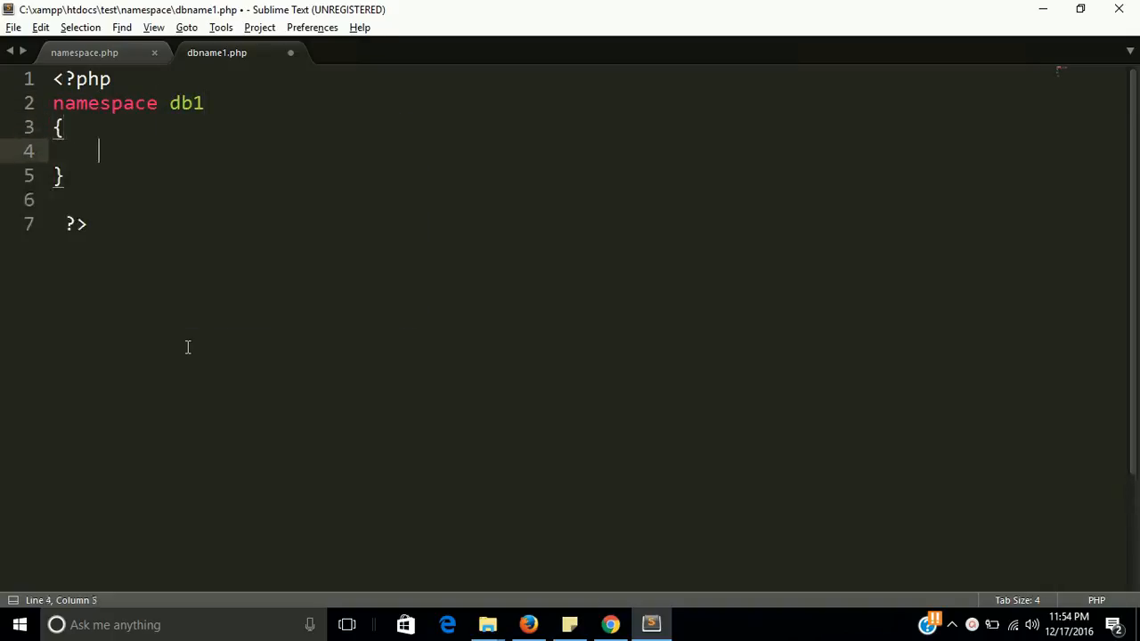
key(ctrl+z)
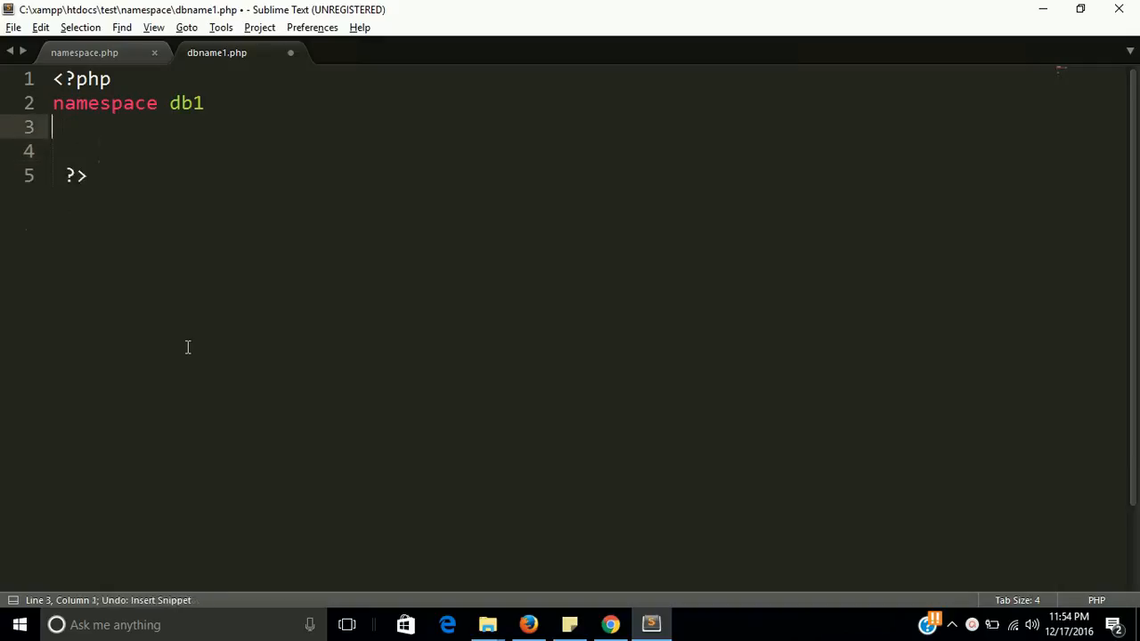
text(;)
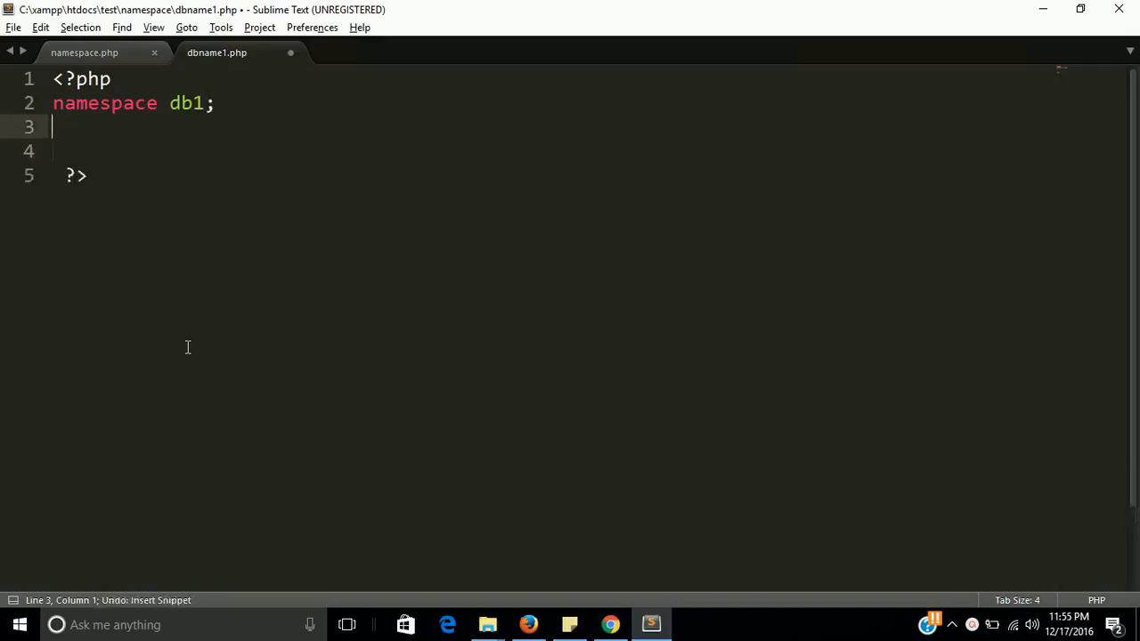
Add an empty class dbname with its braces on separate indented lines, and save
text(class)
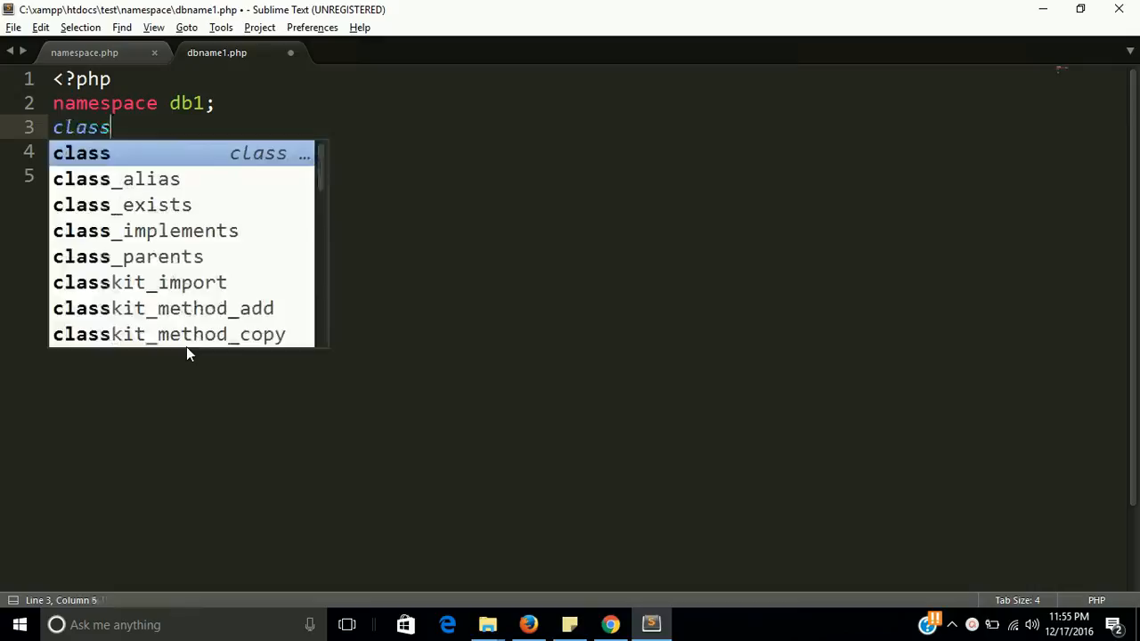
text(db)
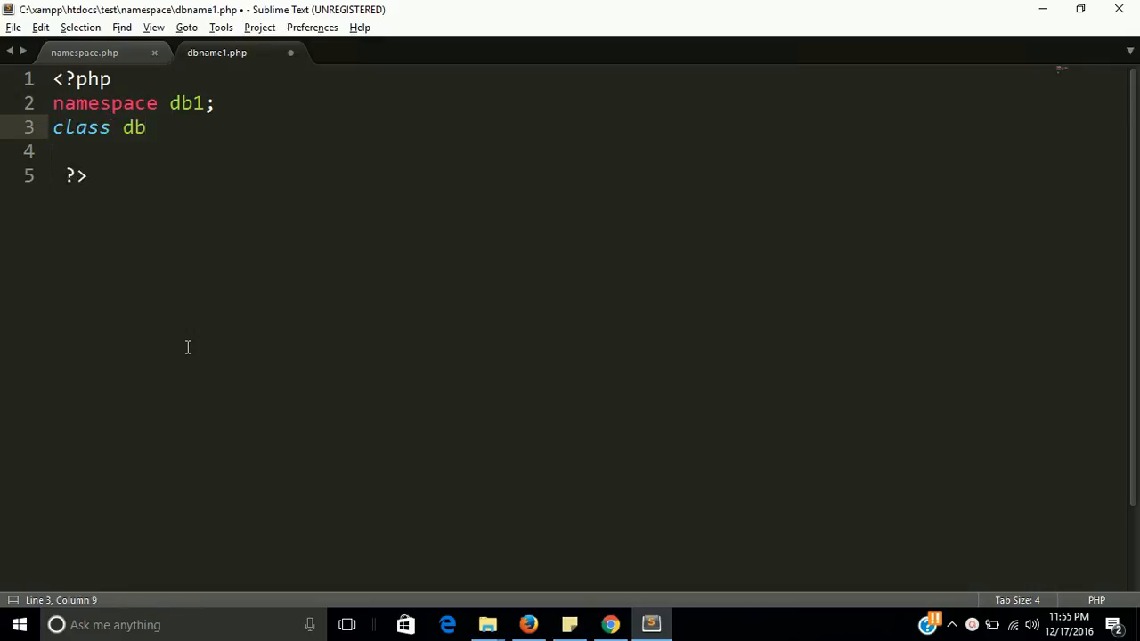
text(conne)
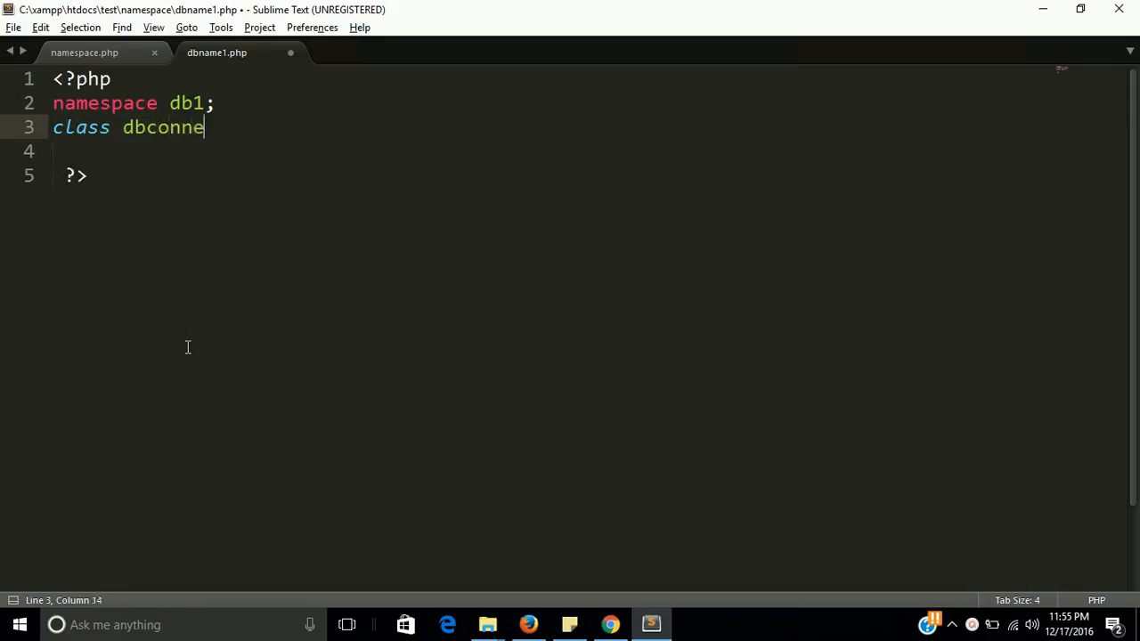
text(ct)
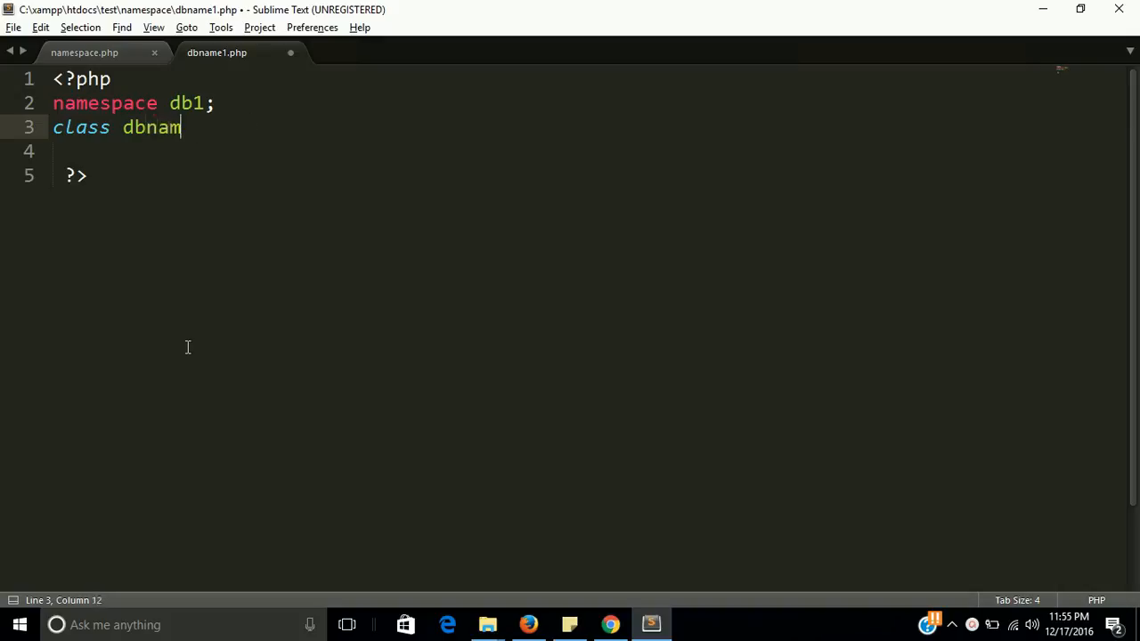
text(e{)
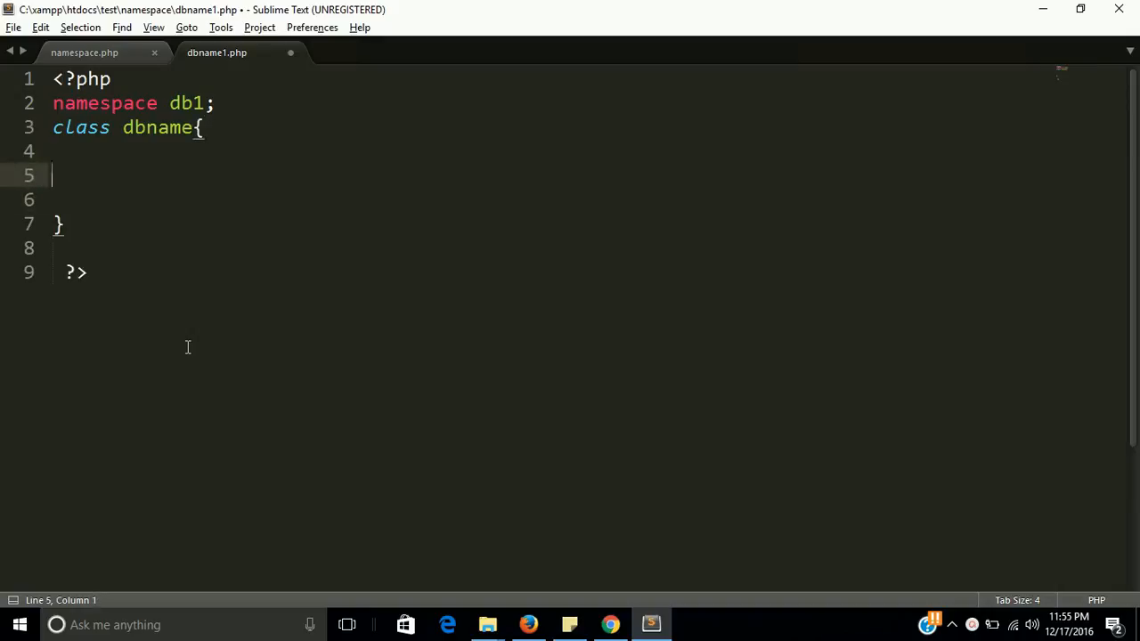
key(tab)
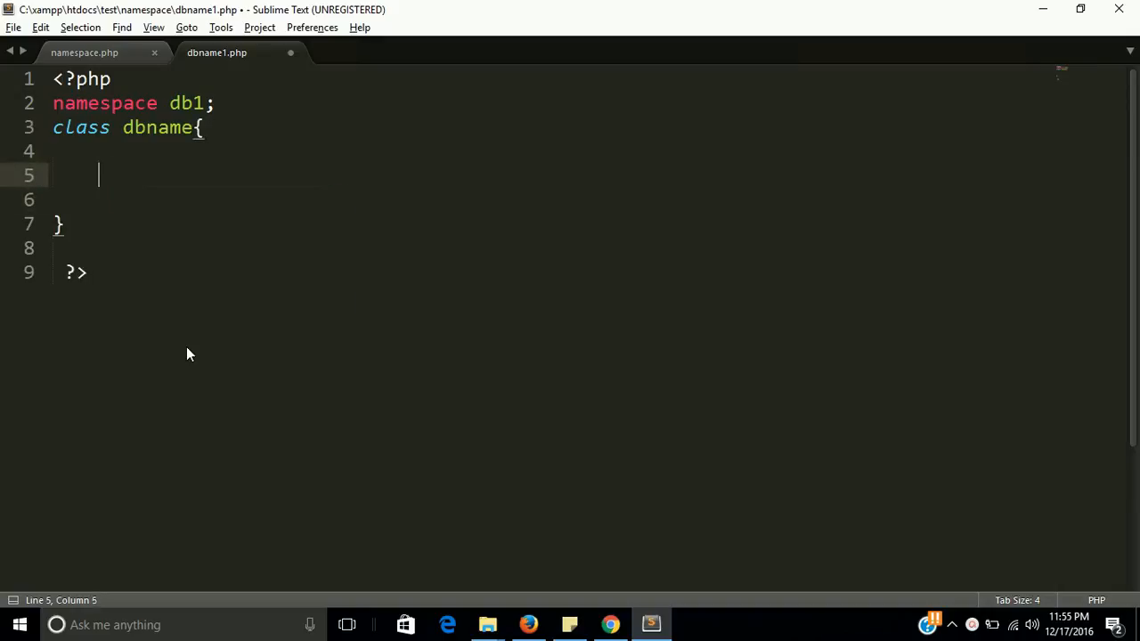
key(ctrl+s)
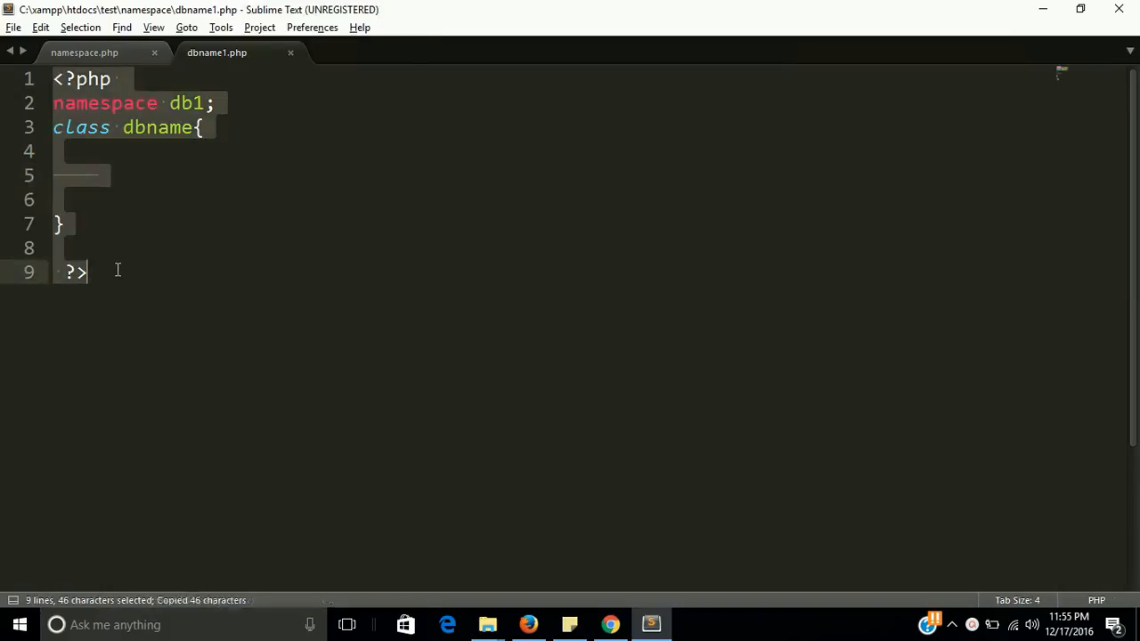
Copy the class code into a new file with namespace db2 and save it as dbname2.php
key(ctrl+n)
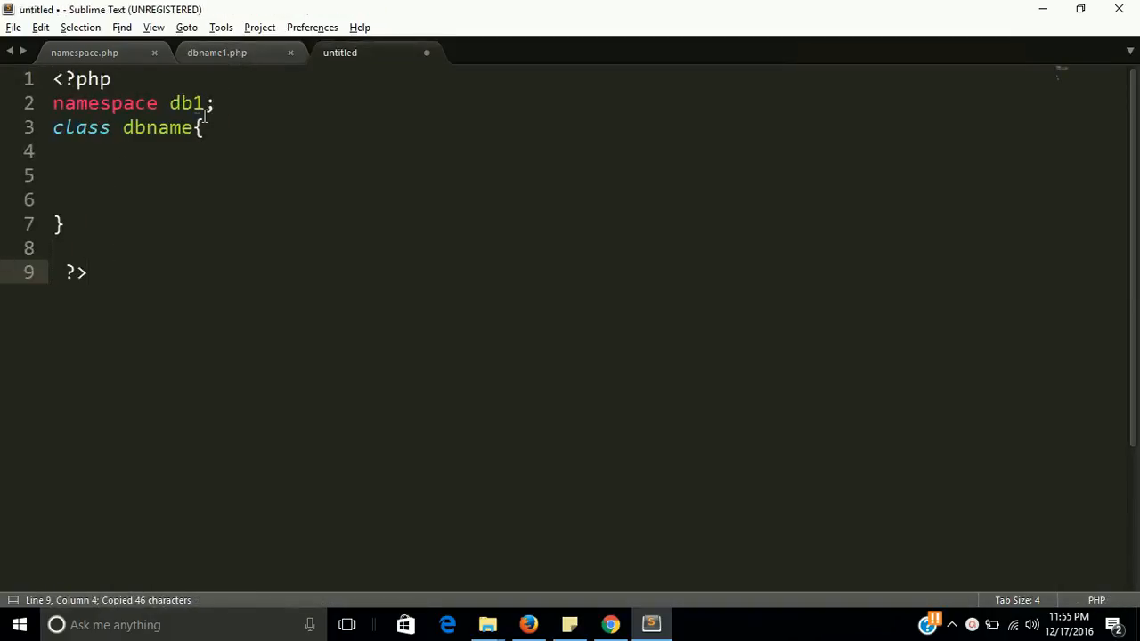
key(BackSpace)
text(2)
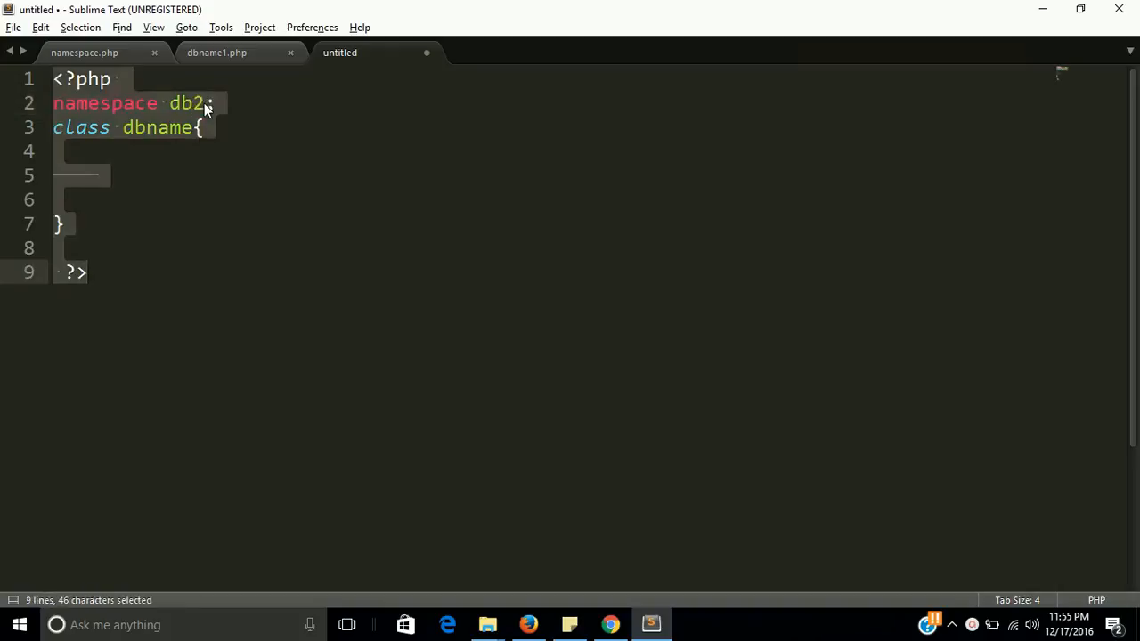
key(ctrl+shift+s)
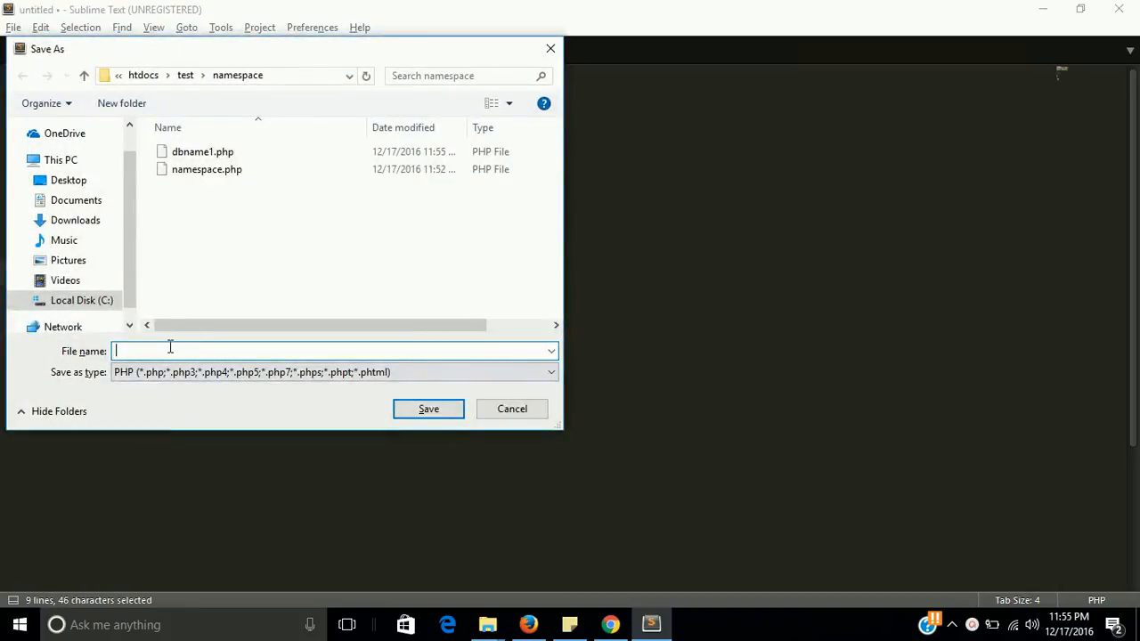
text(d)
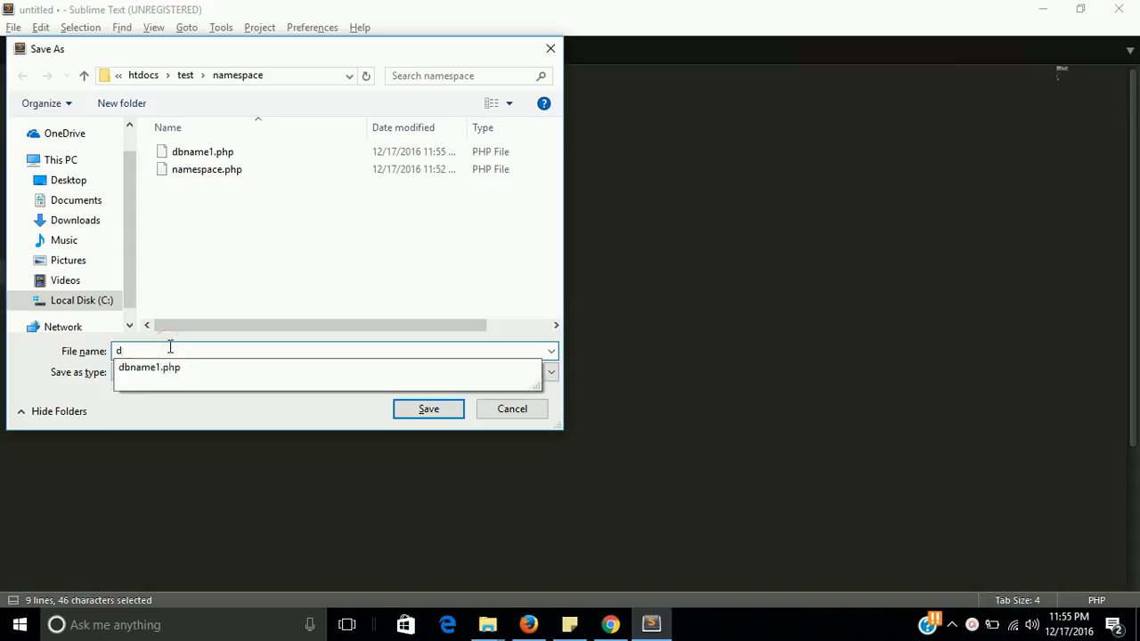
click(149, 366)
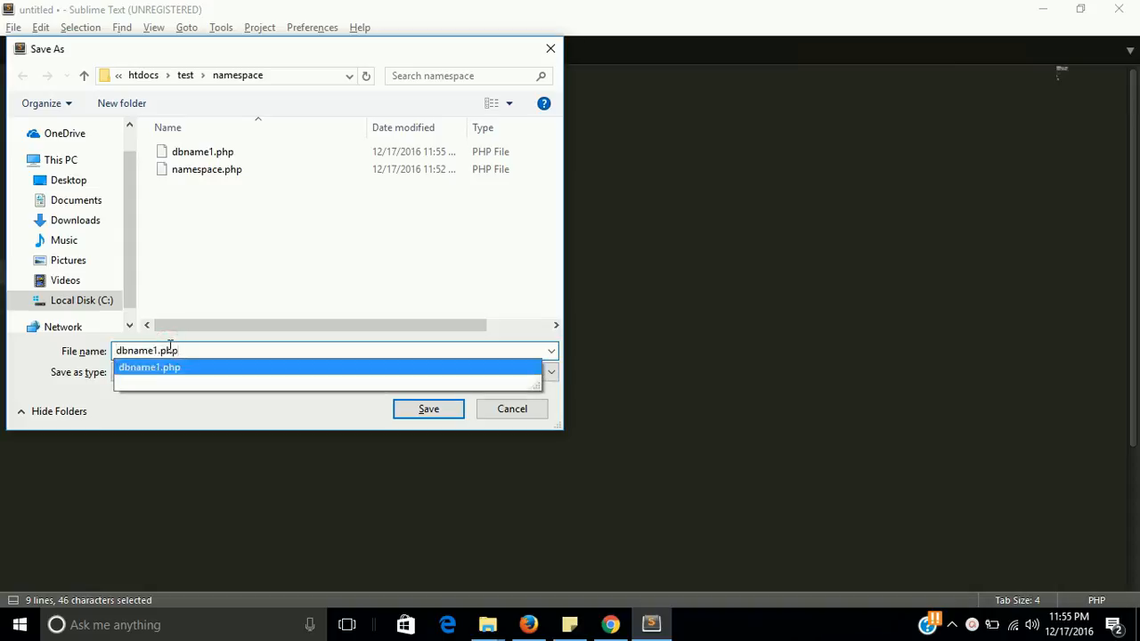
click(146, 349)
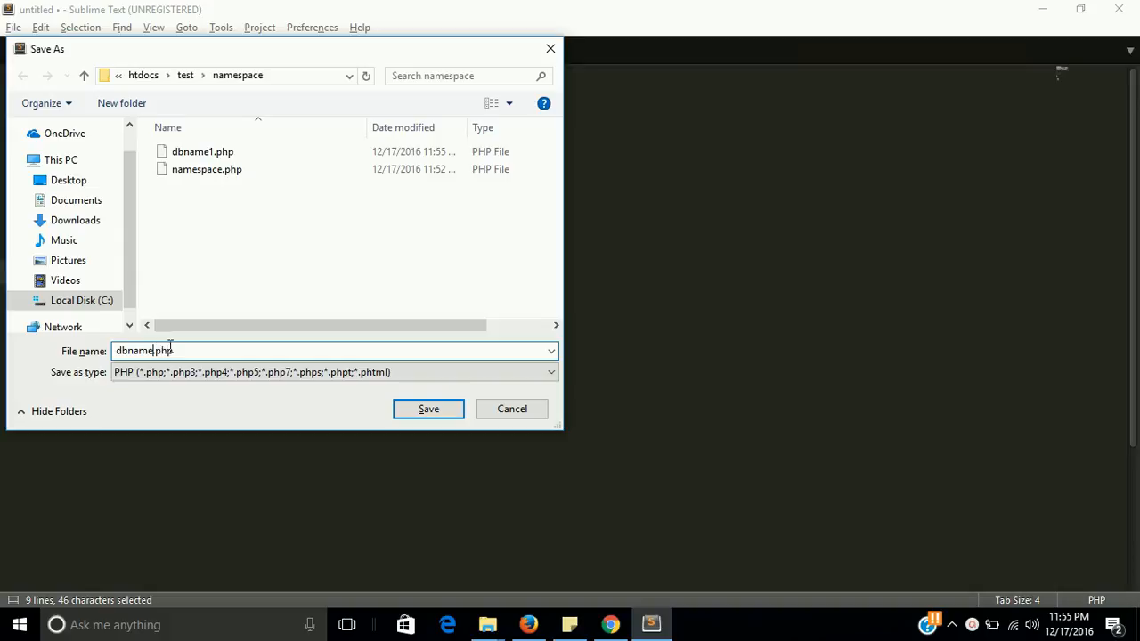
click(427, 408)
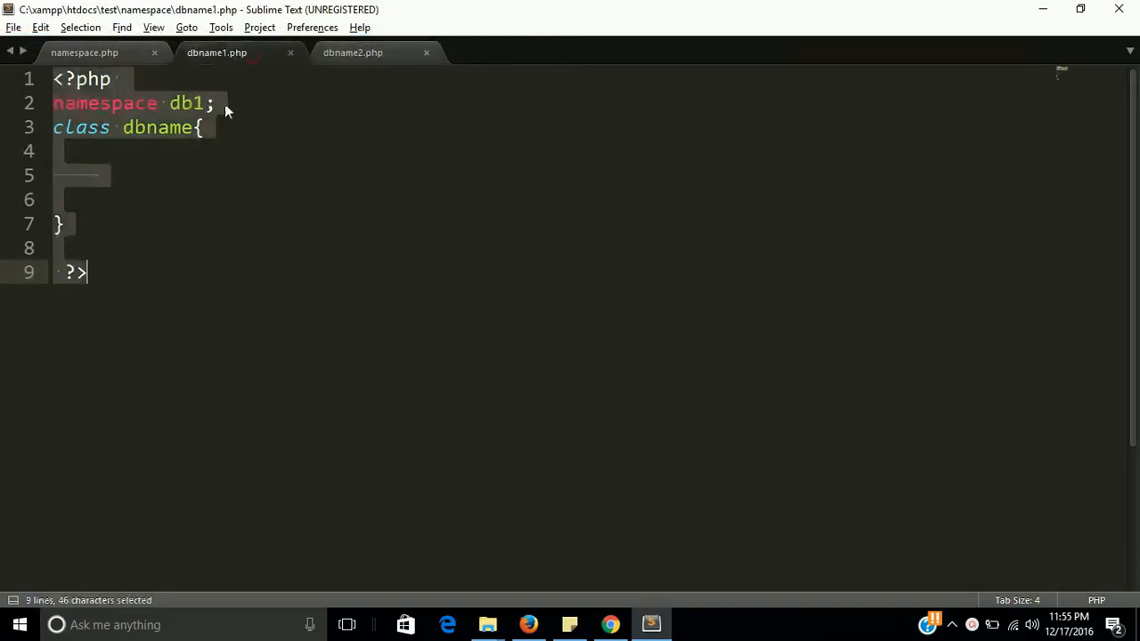
Review dbname1.php and dbname2.php and save dbname2.php
click(72, 174)
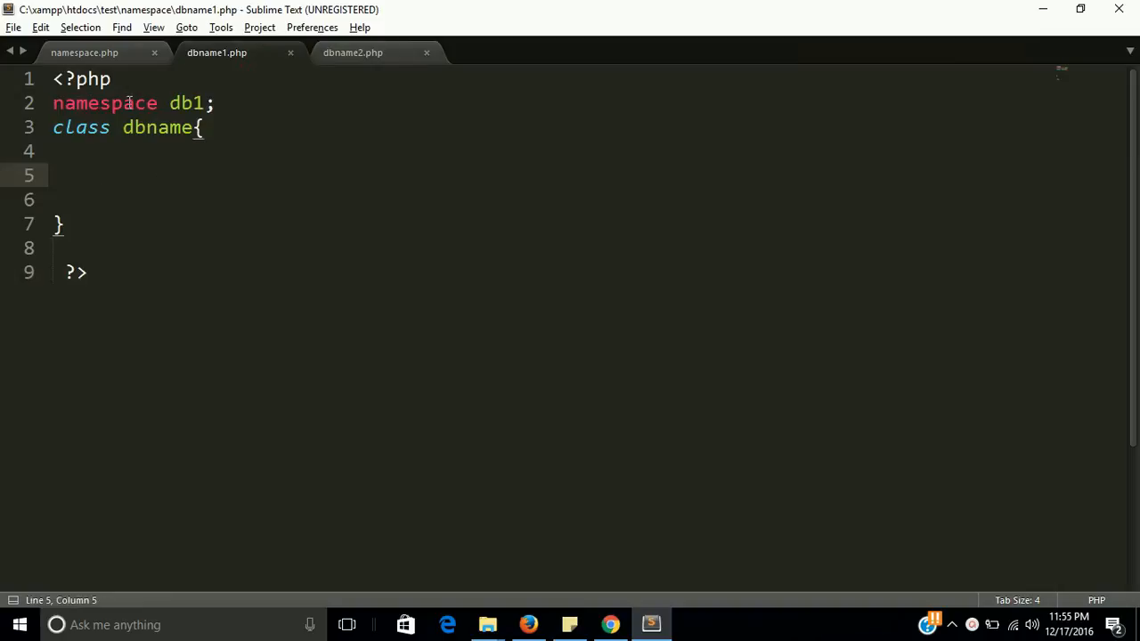
click(352, 52)
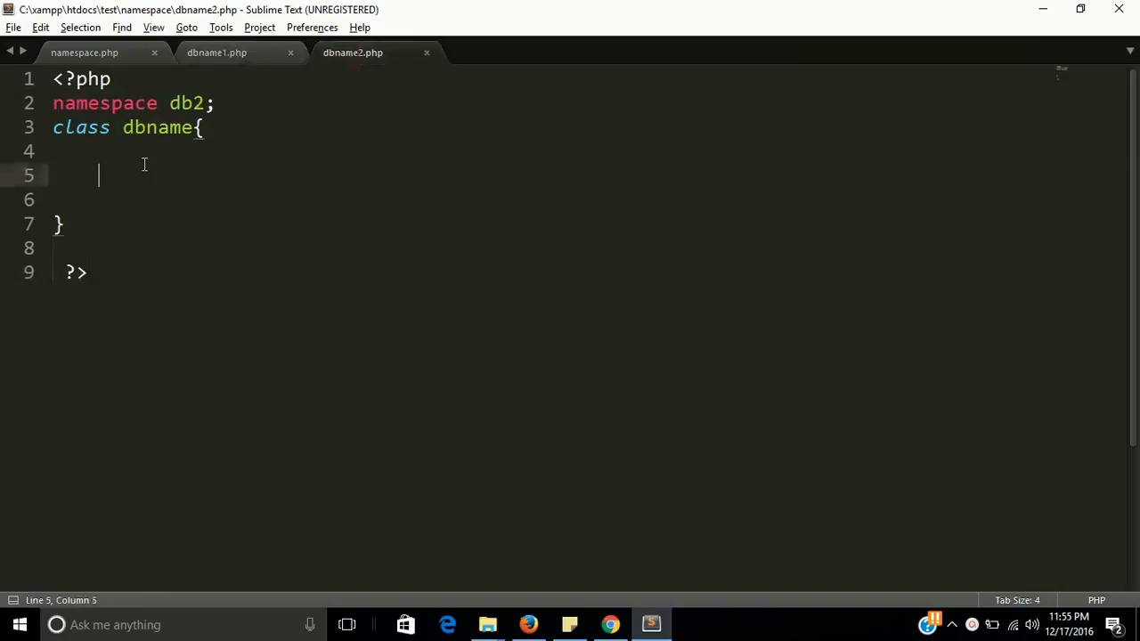
key(ctrl+s)
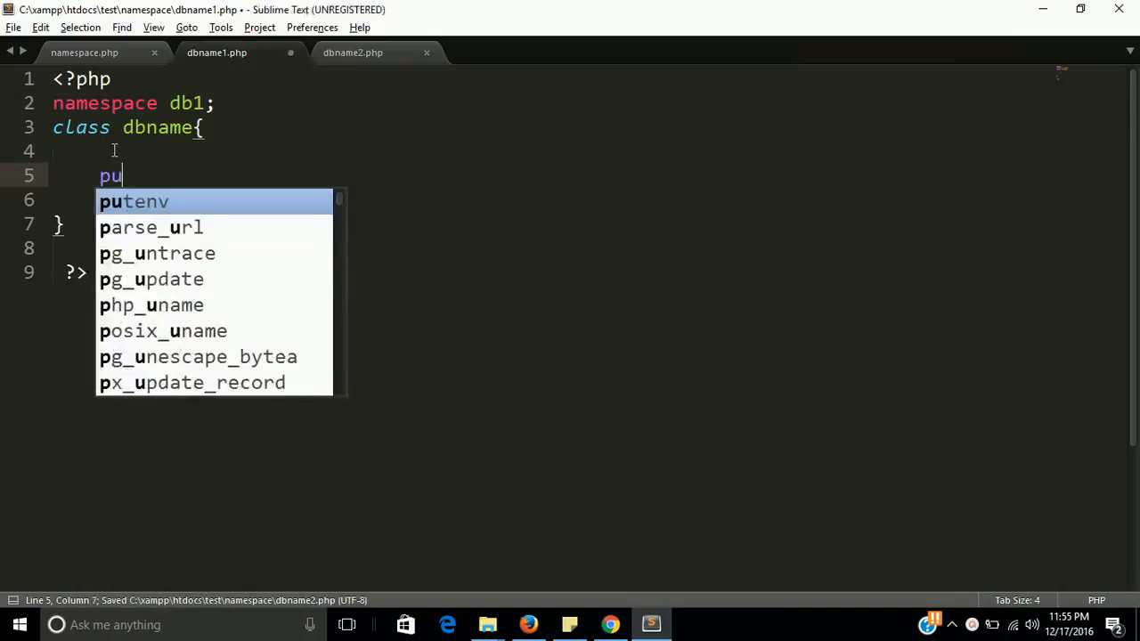
Give the dbname class a public __construct() that echoes "db1 namespace"
text(blic function)
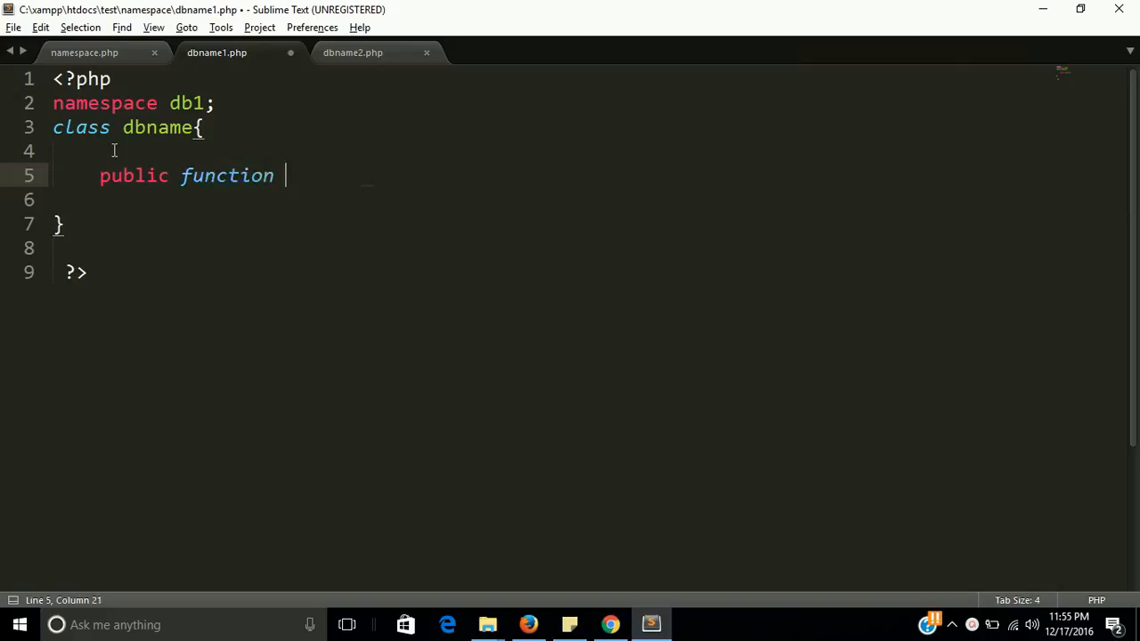
text(__con)
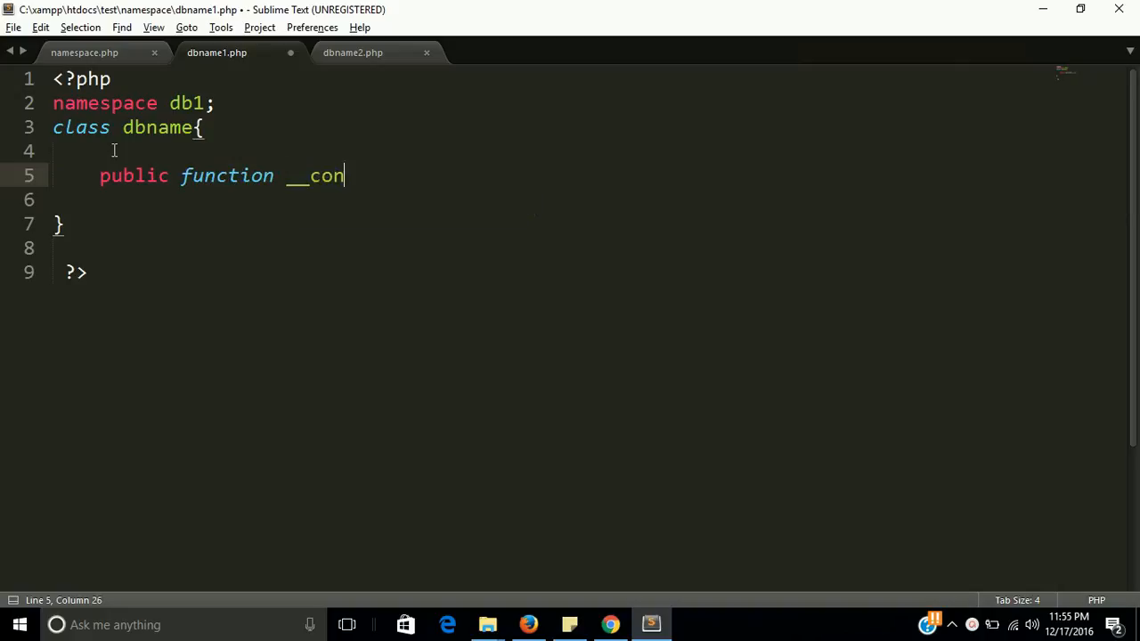
text(str)
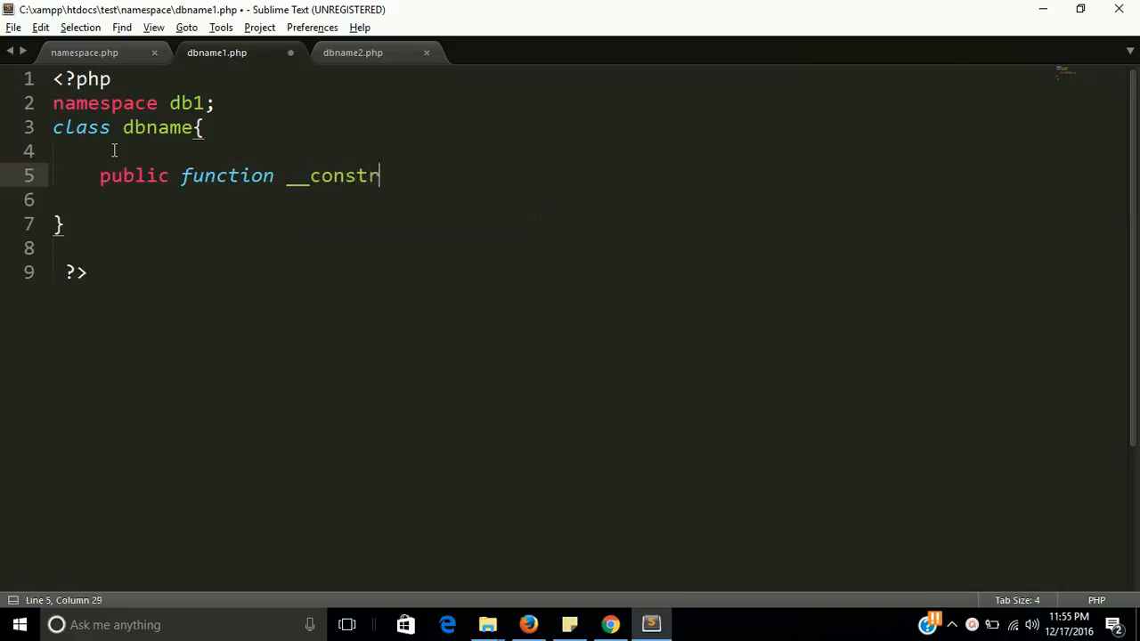
text(uct)
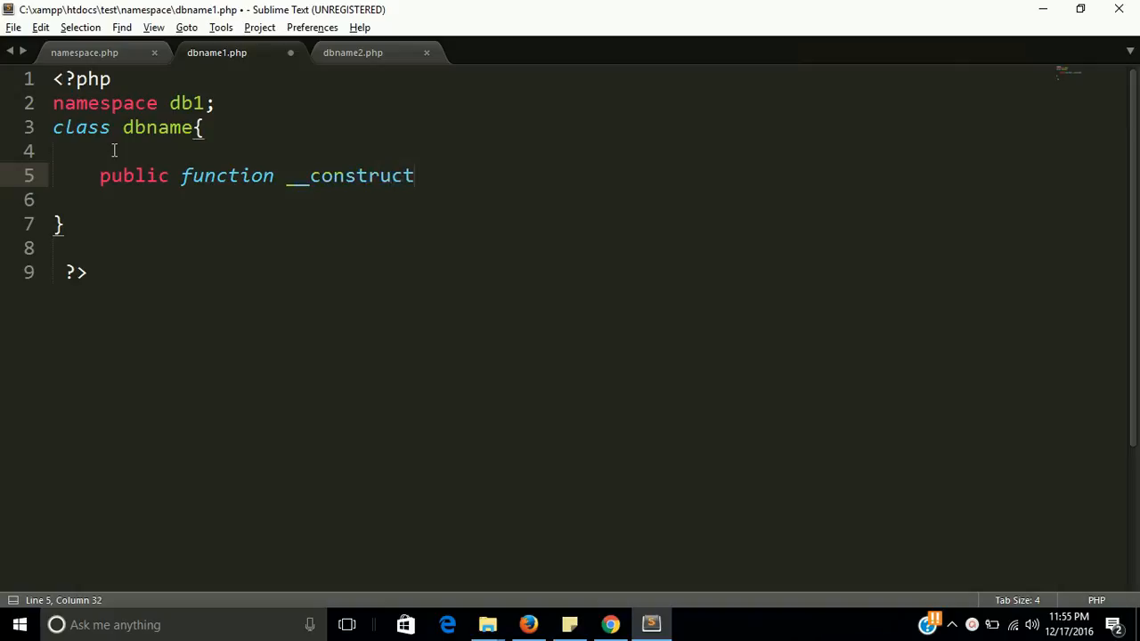
text((){})
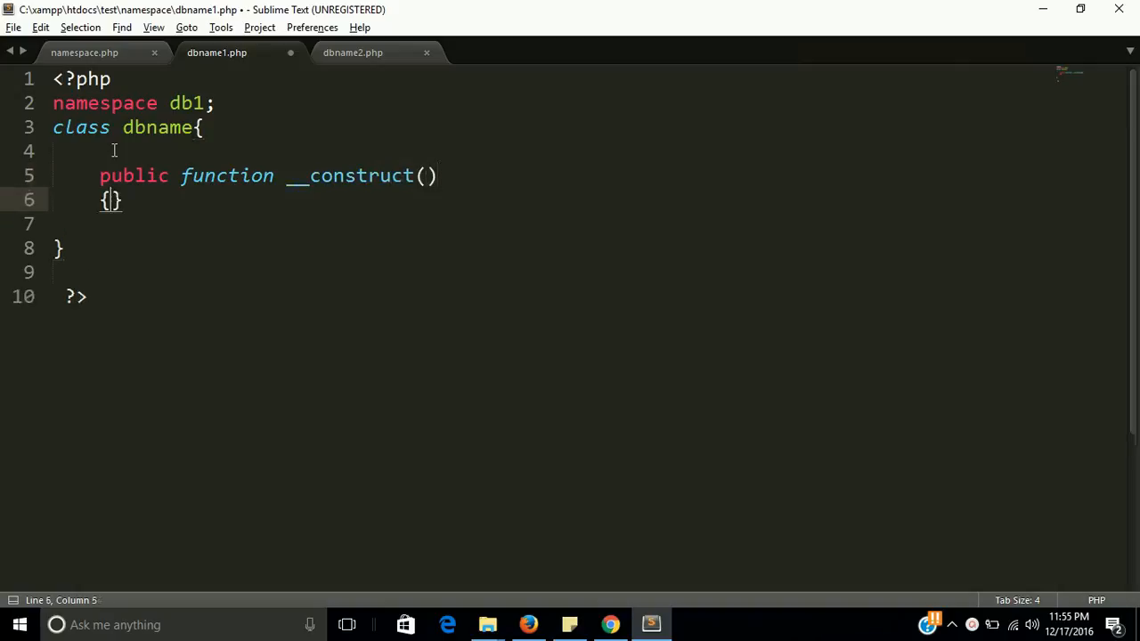
text(echo)
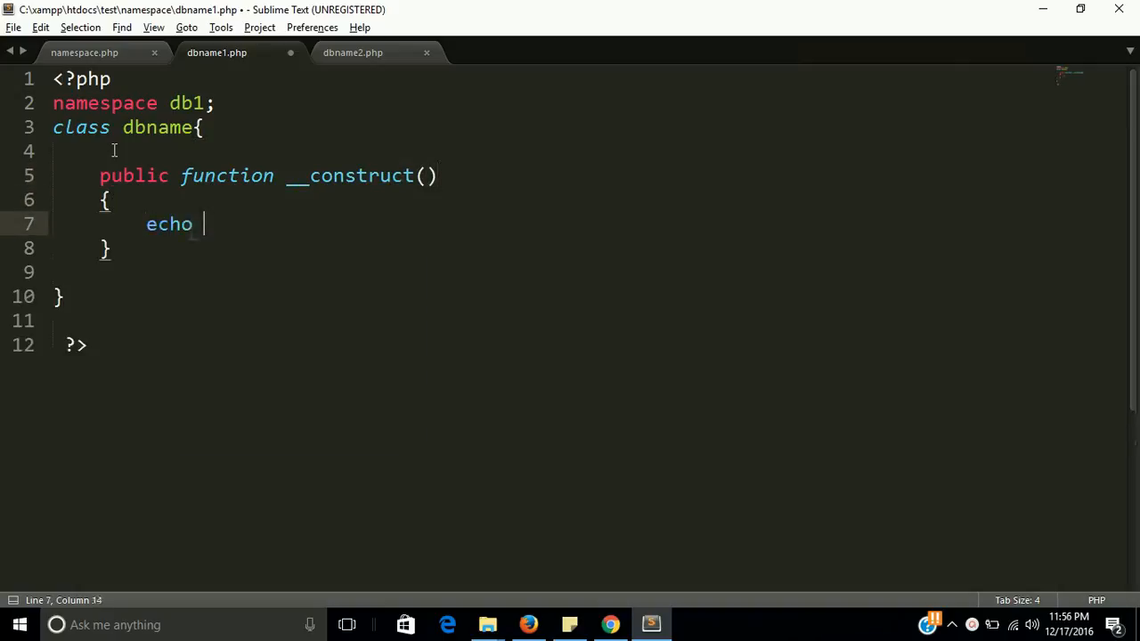
text(")
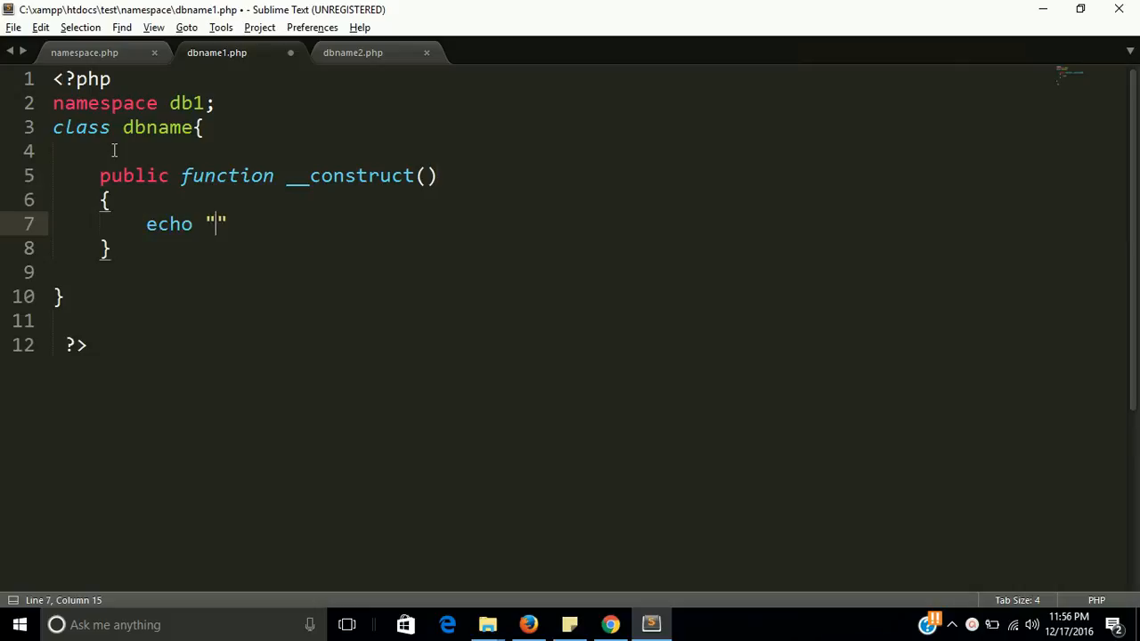
text(d)
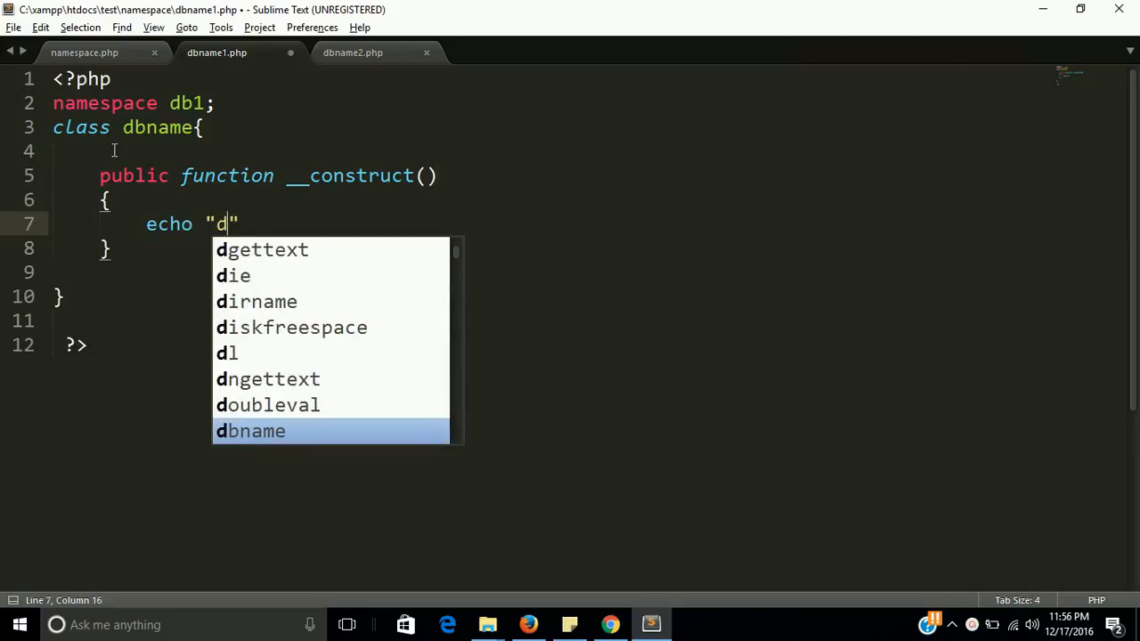
text(b1 namespace)
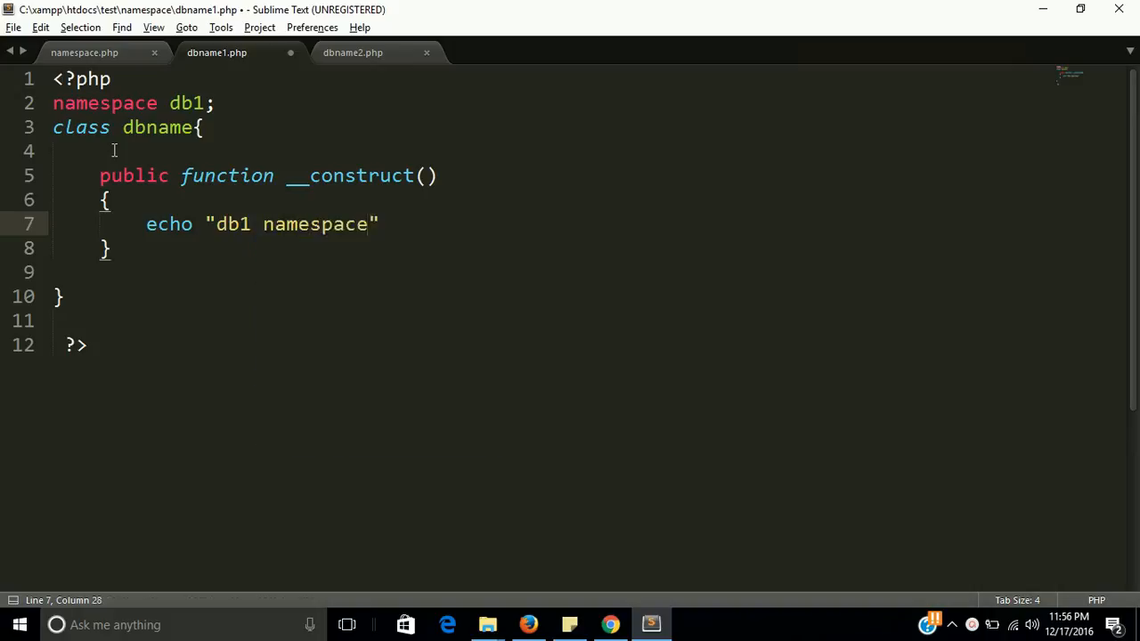
text(;)
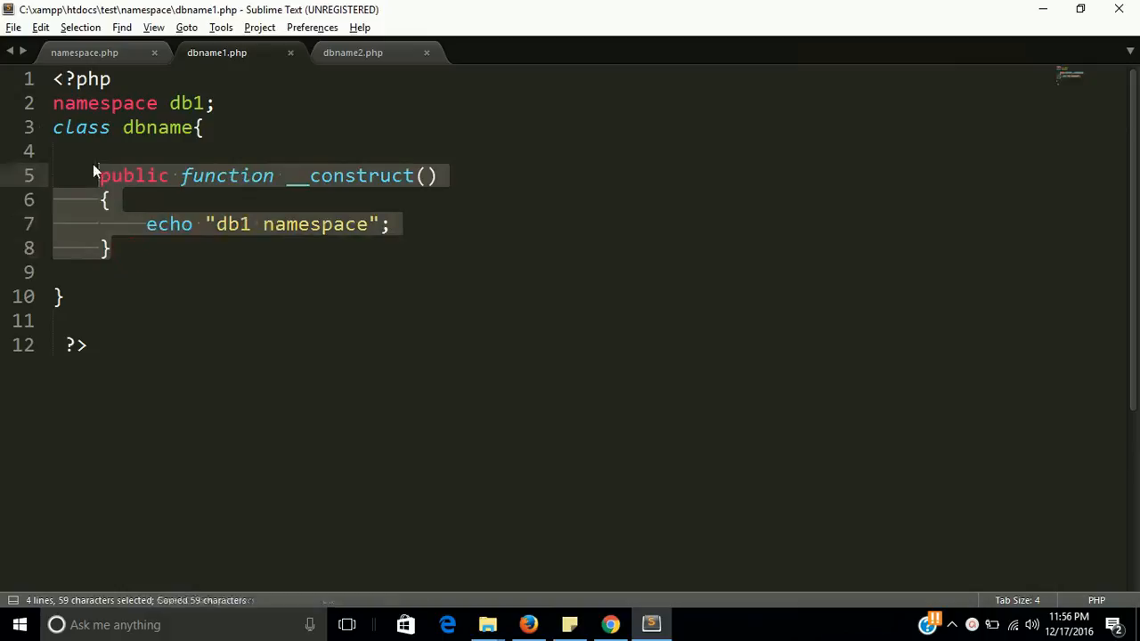
Paste the constructor into dbname2.php echoing "db2 namespace", save, and return to namespace.php
click(353, 52)
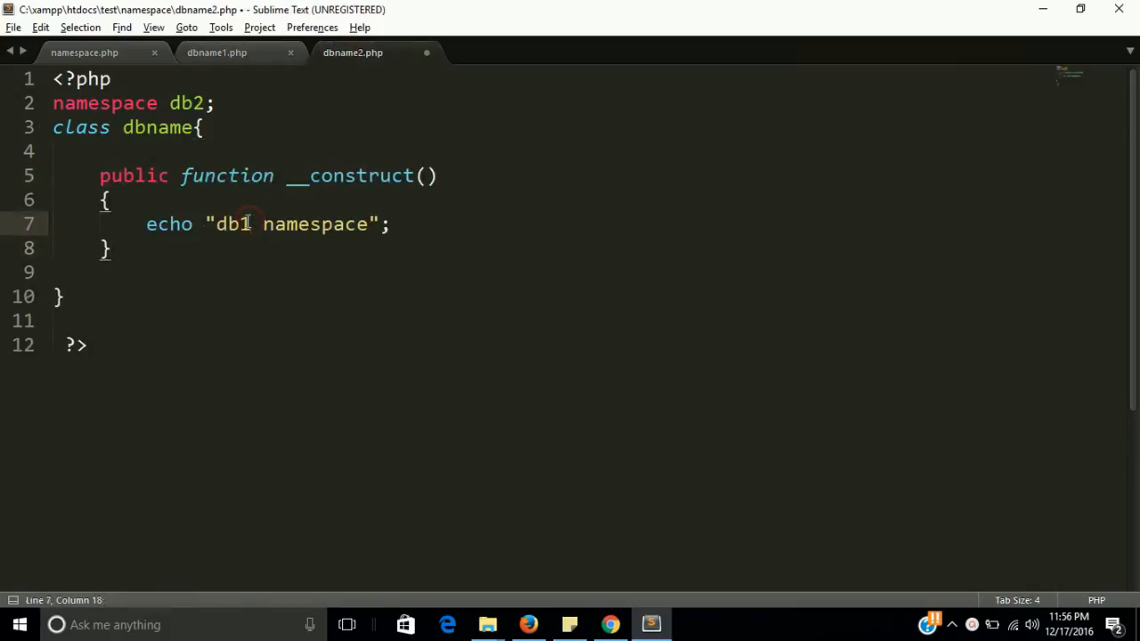
text(2)
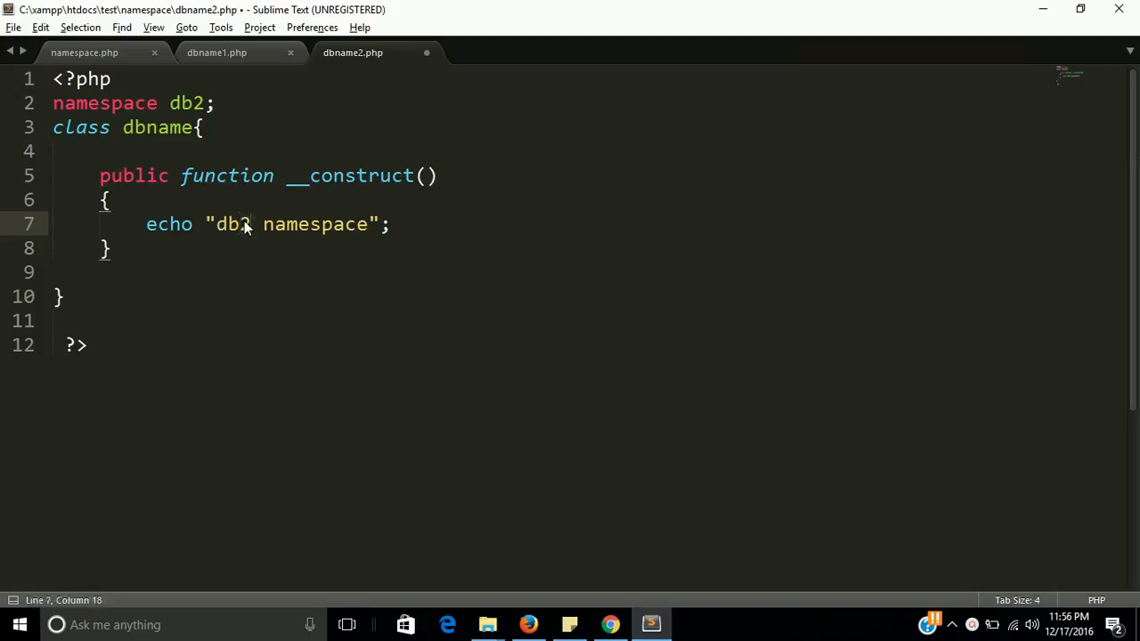
key(ctrl+s)
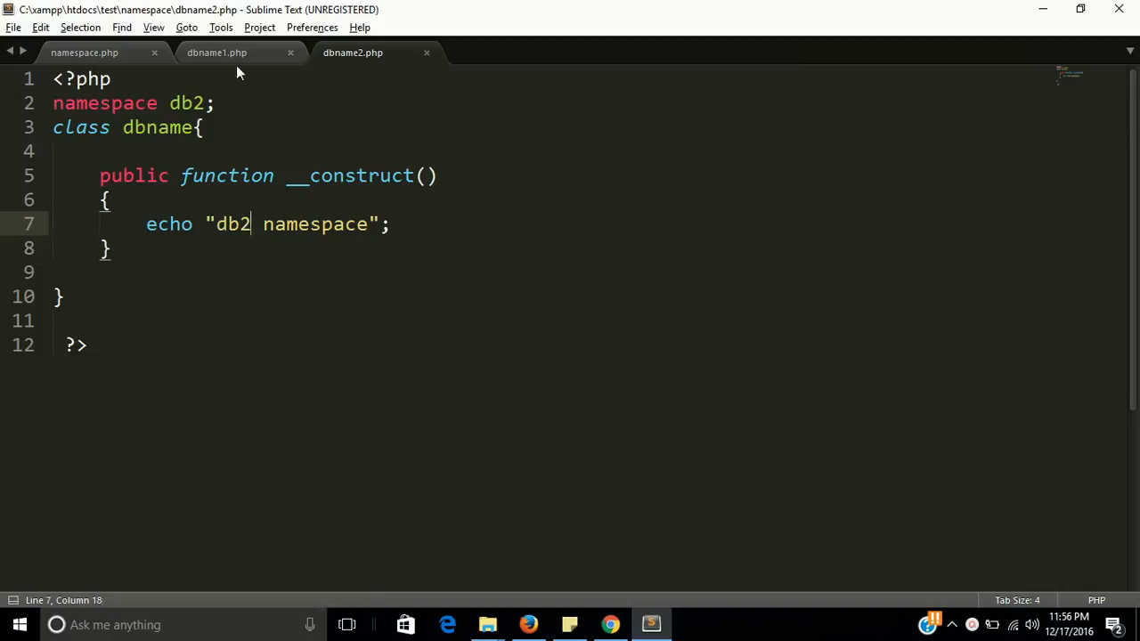
click(217, 51)
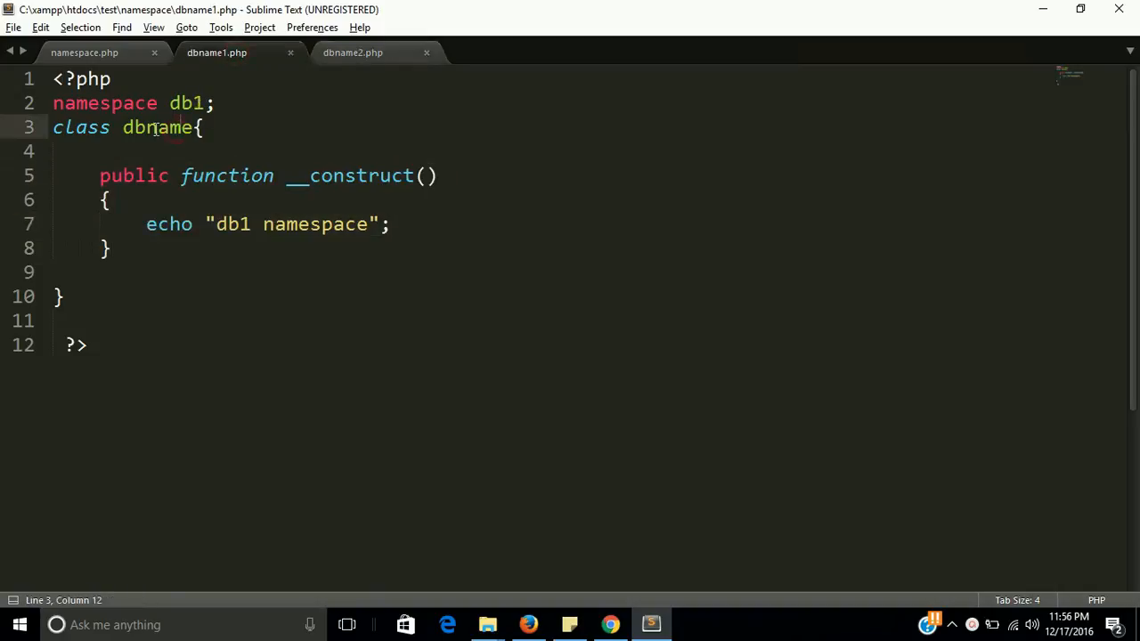
double_click(157, 128)
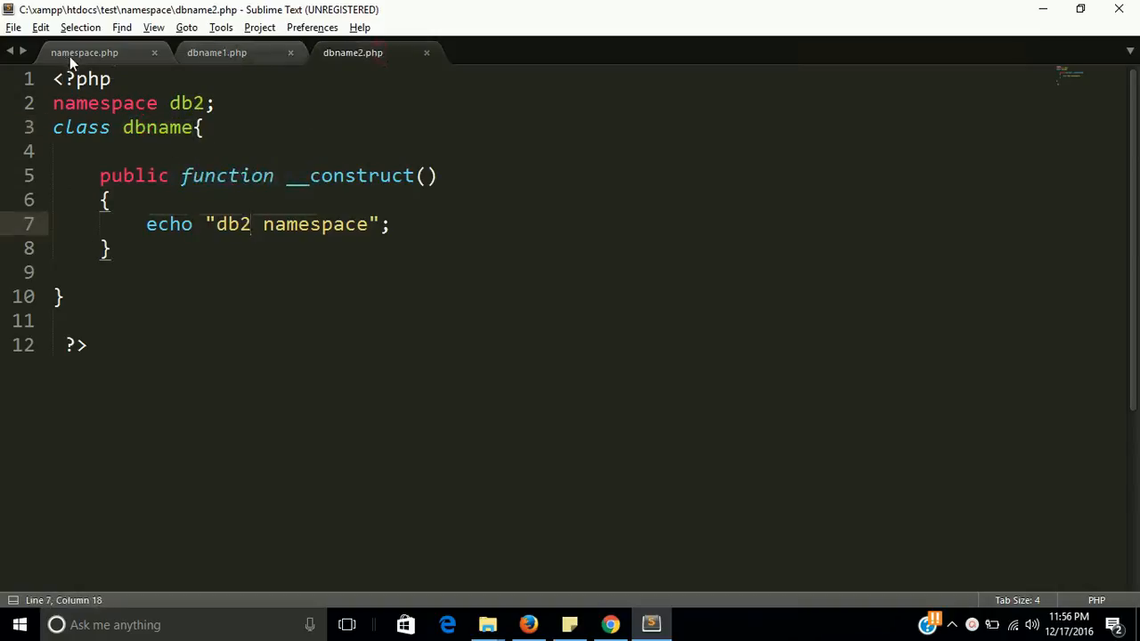
click(85, 52)
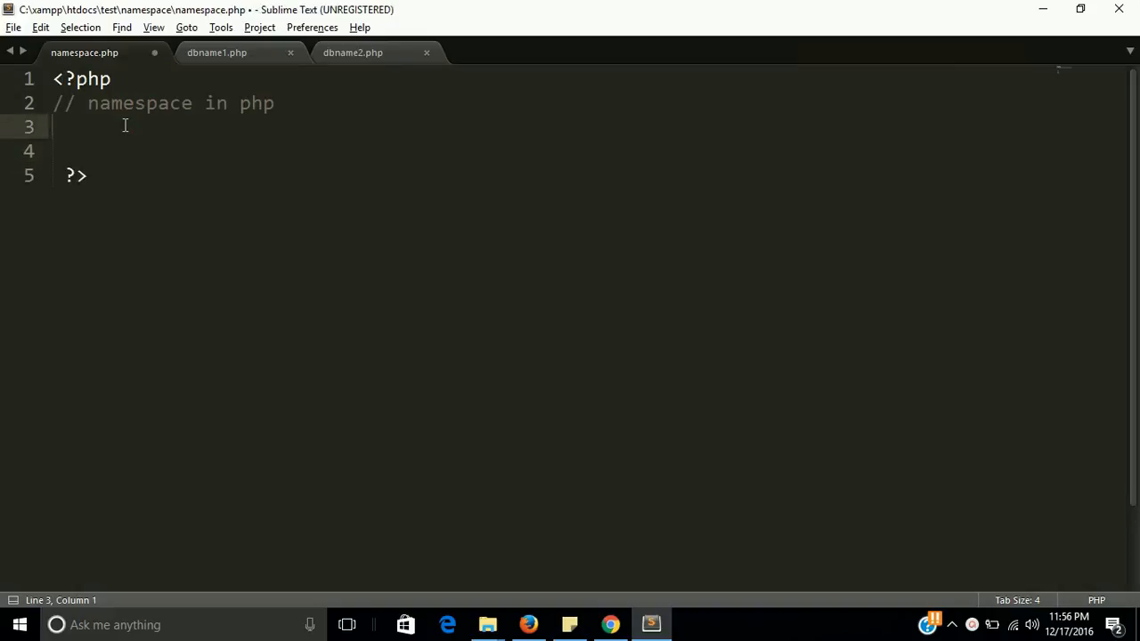
Write include "dbname1.php"; in namespace.php and duplicate the line
text(include)
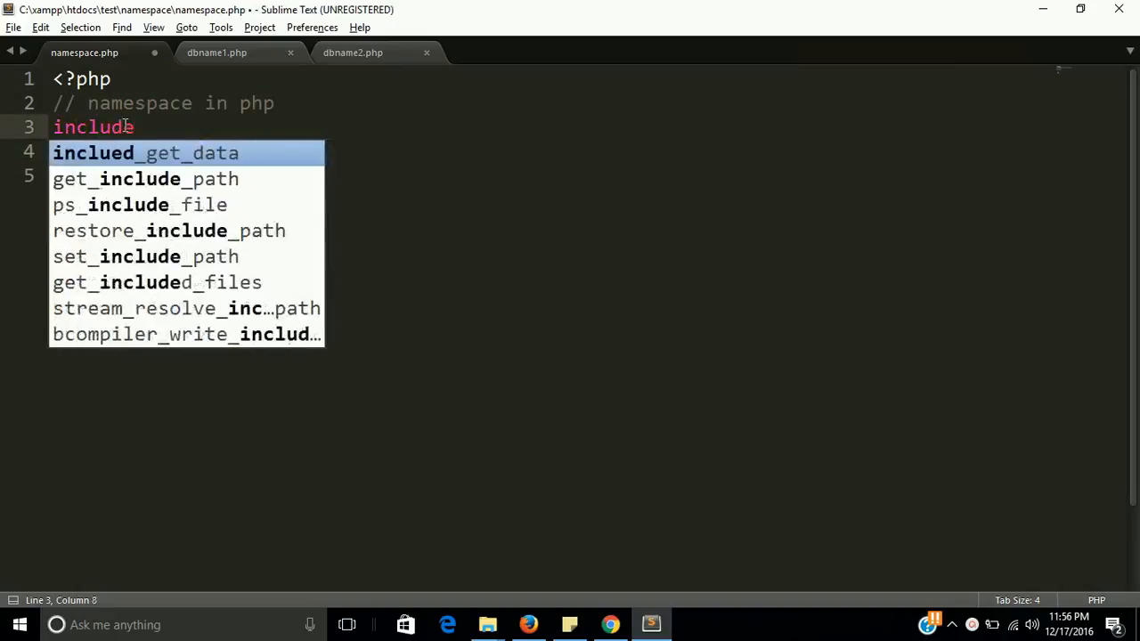
text(dbname)
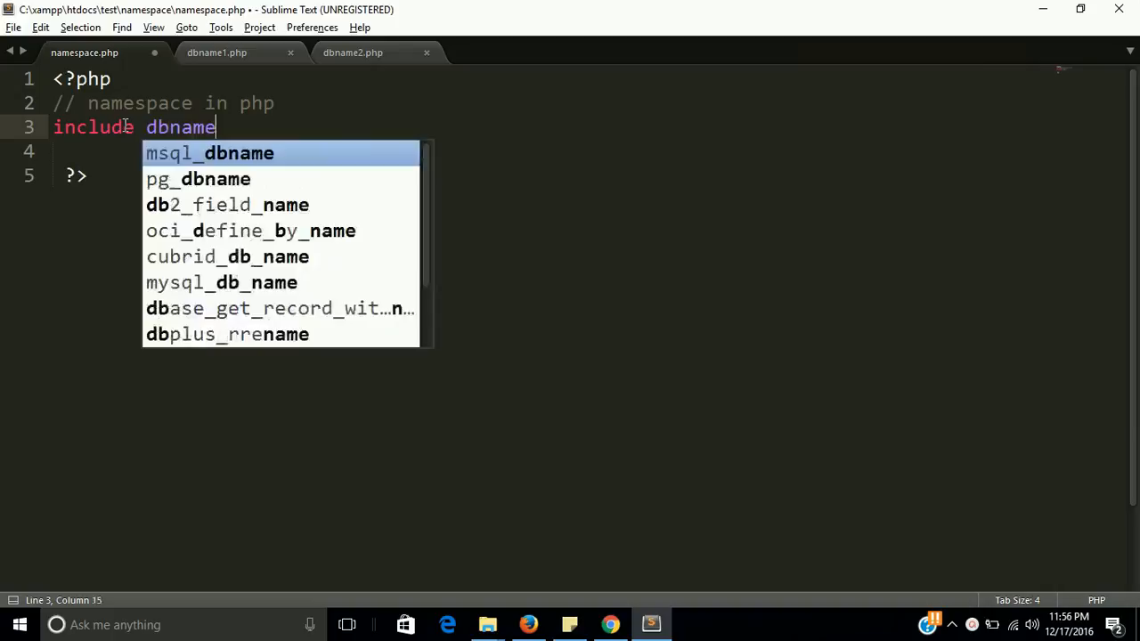
text(1.php)
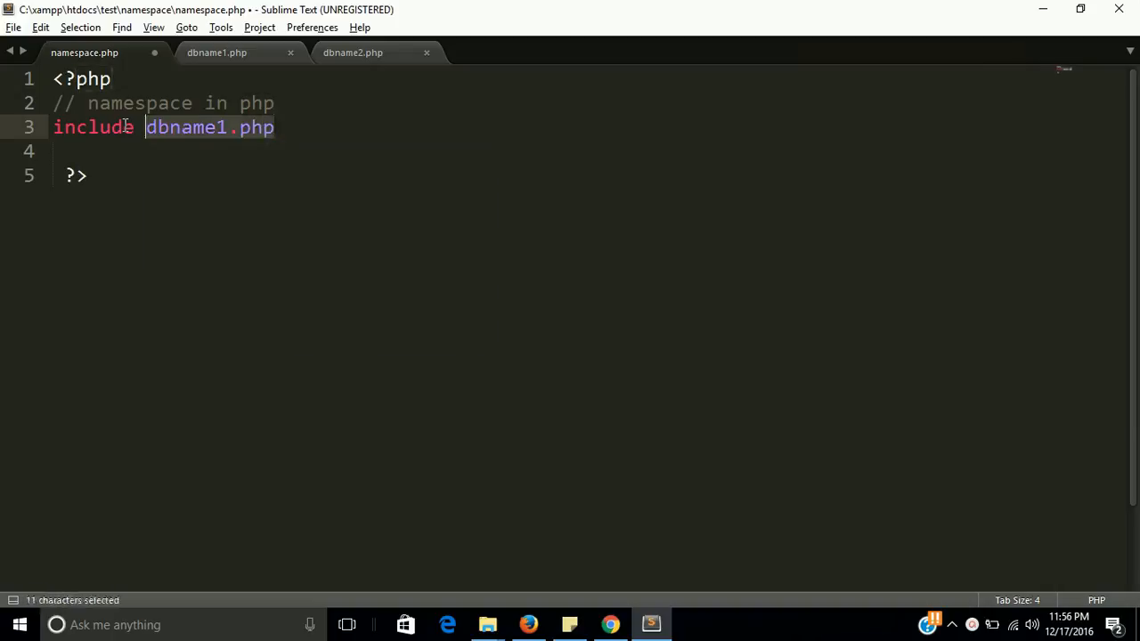
text("dbname1.php")
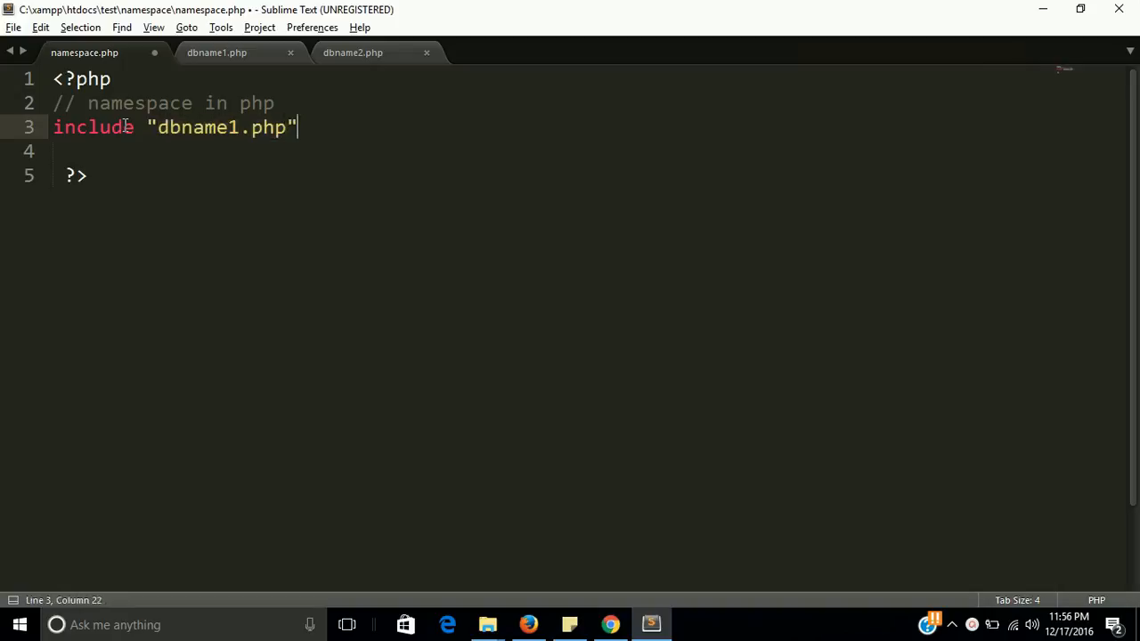
text(;)
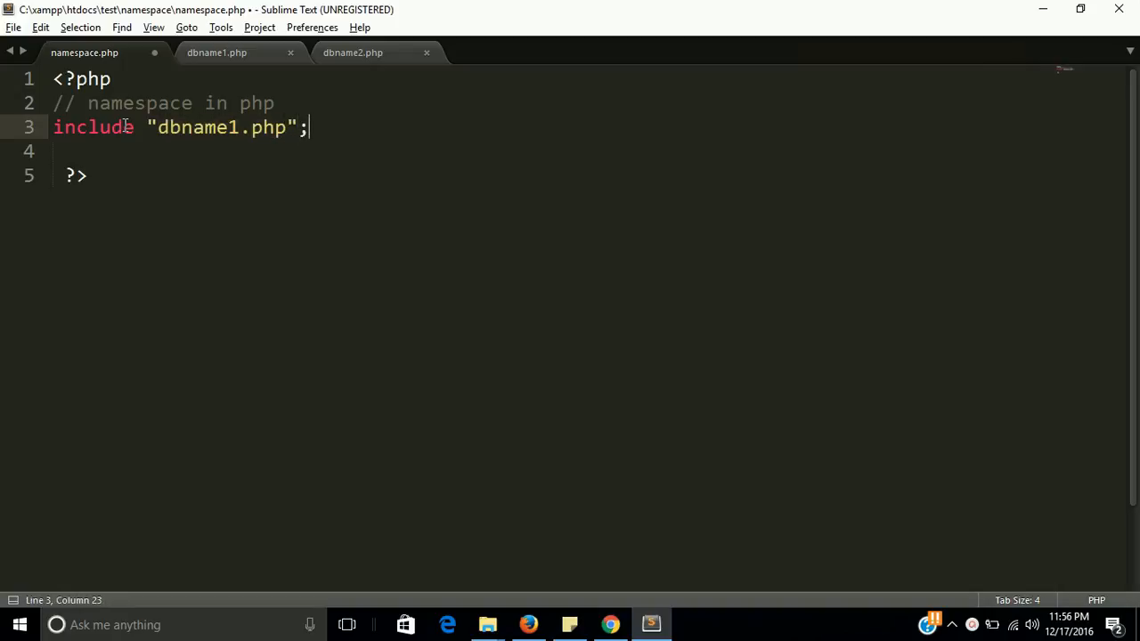
text(1)
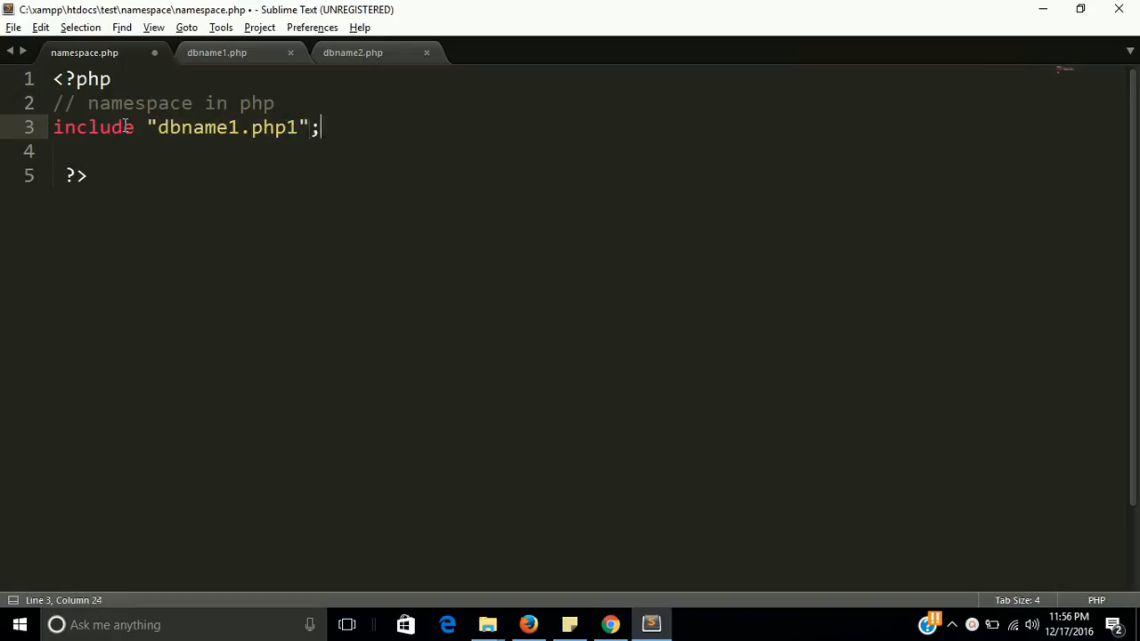
key(ctrl+c)
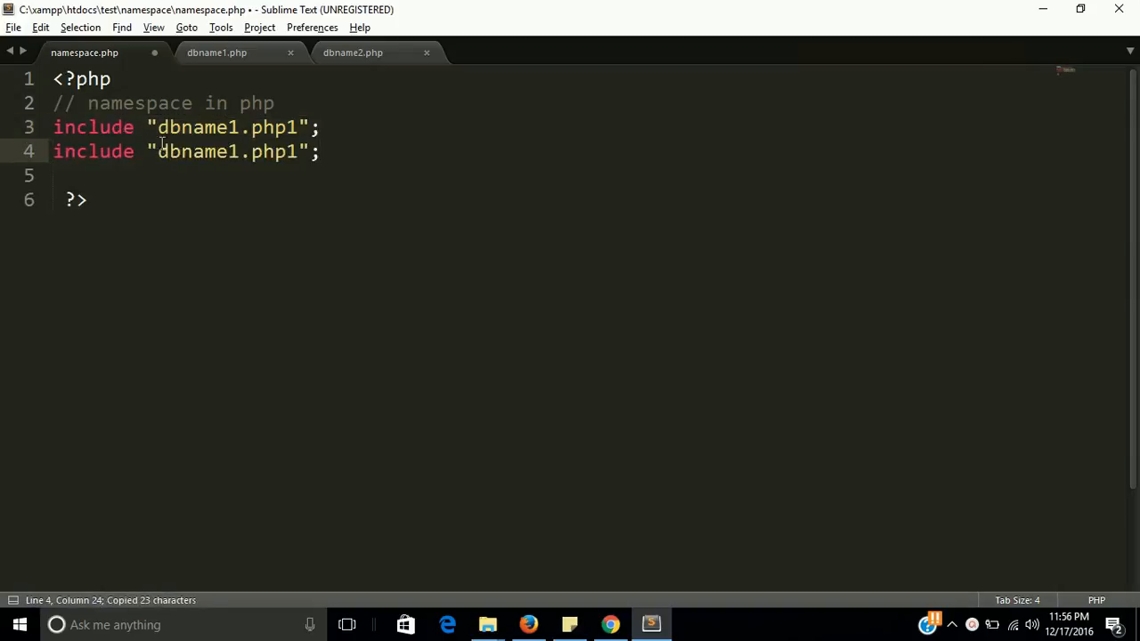
Make the second include point to dbname2.php and check both class files
click(134, 151)
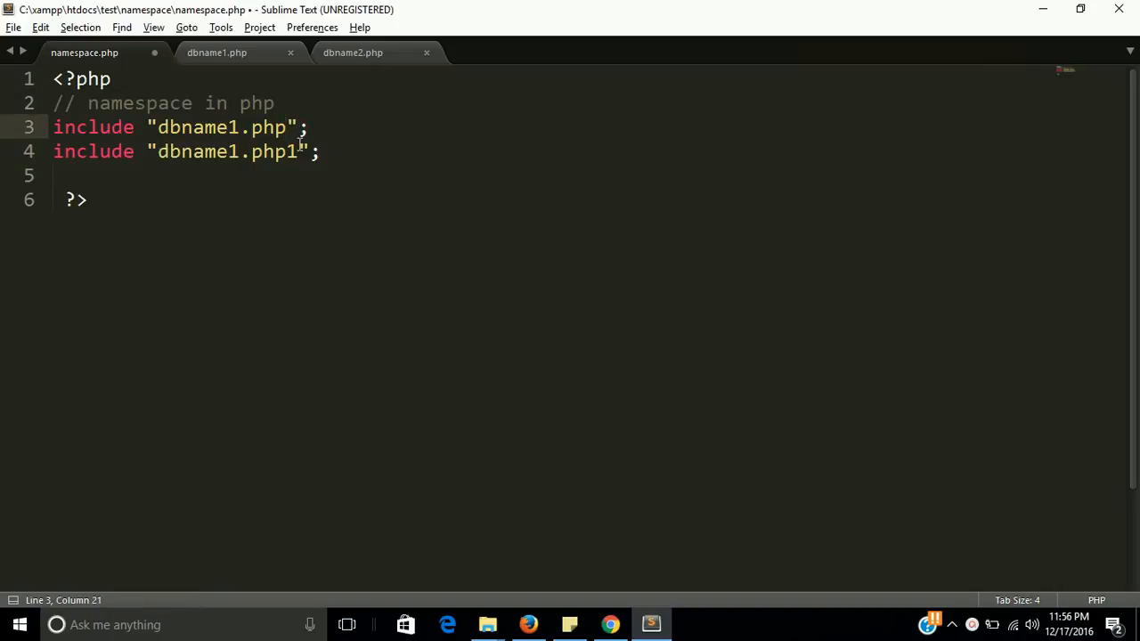
key(BackSpace)
text(2)
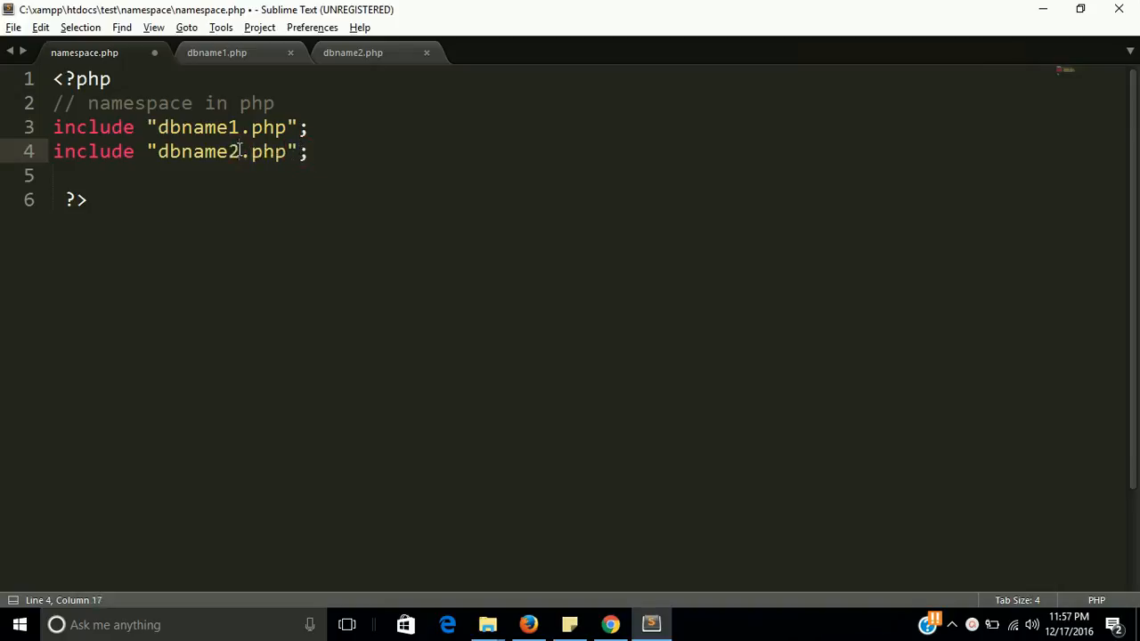
key(ctrl+s)
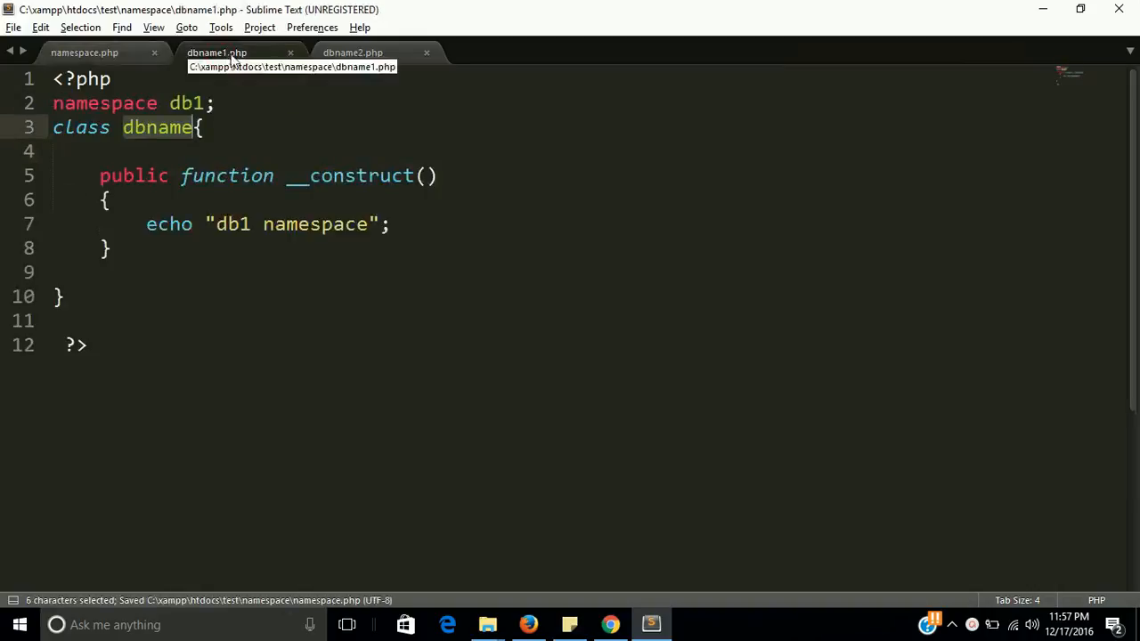
click(353, 51)
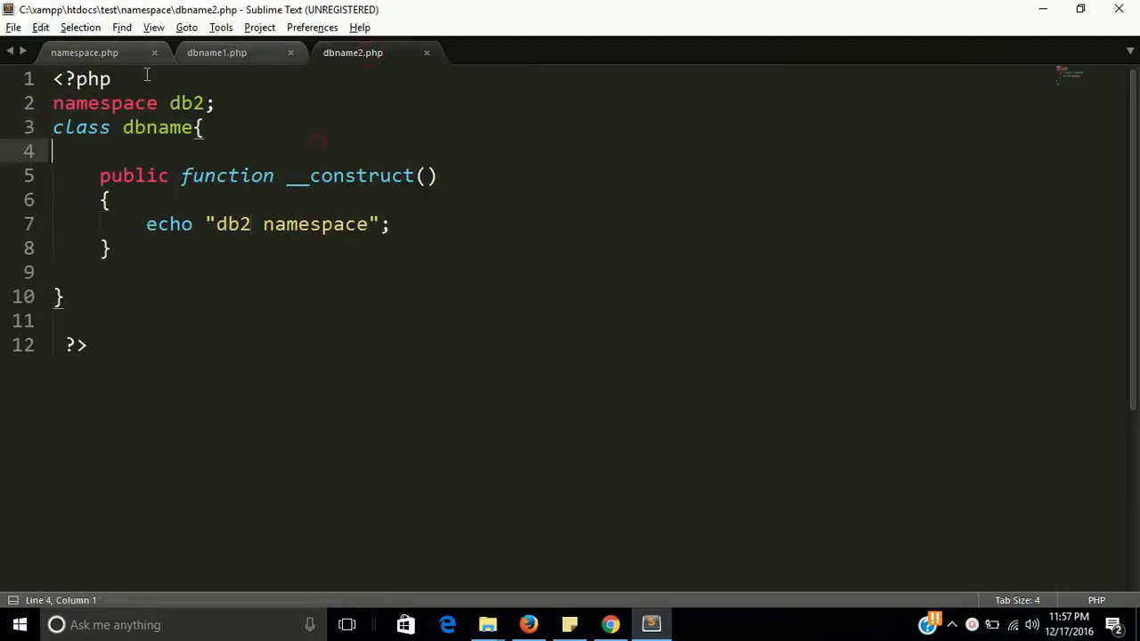
click(84, 52)
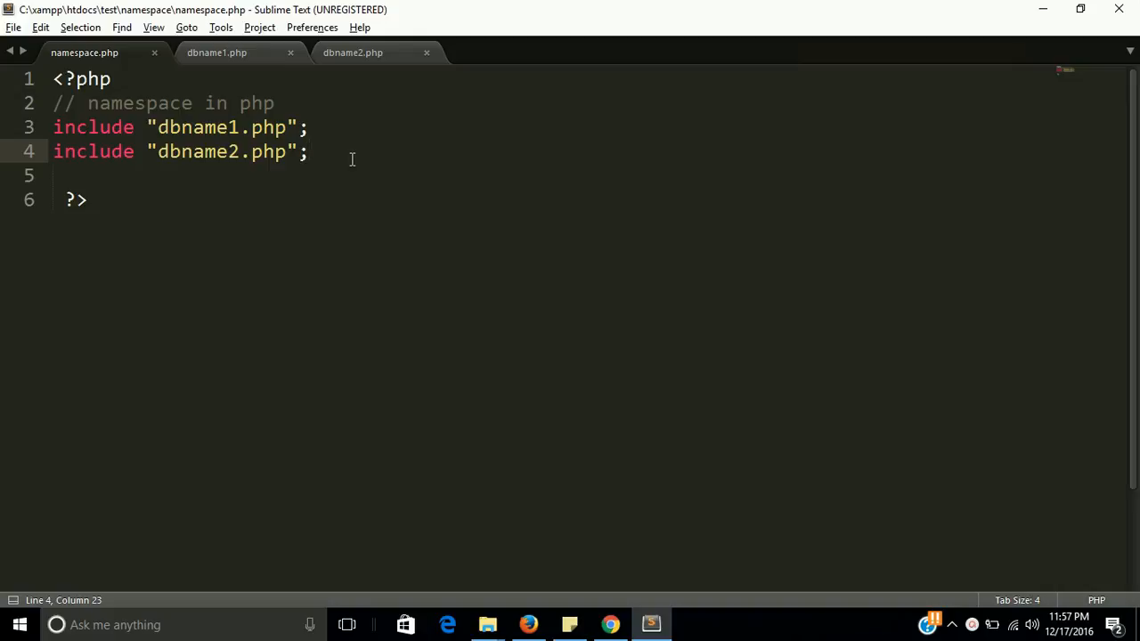
Write $d1 = new dbname1(); on line 6 of namespace.php
key(enter)
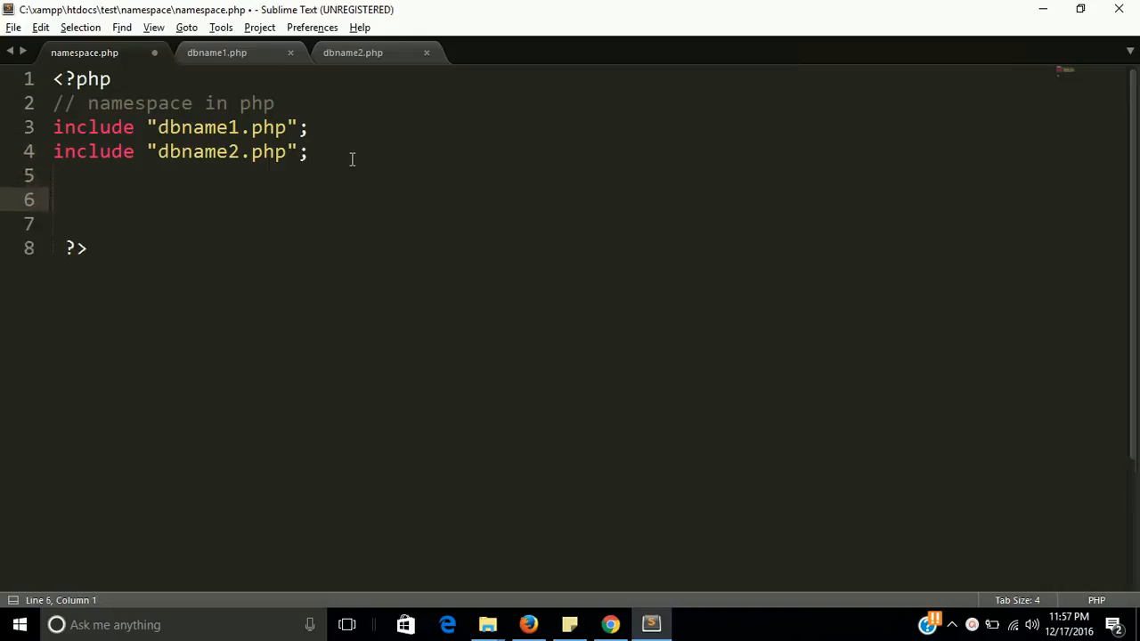
text($db)
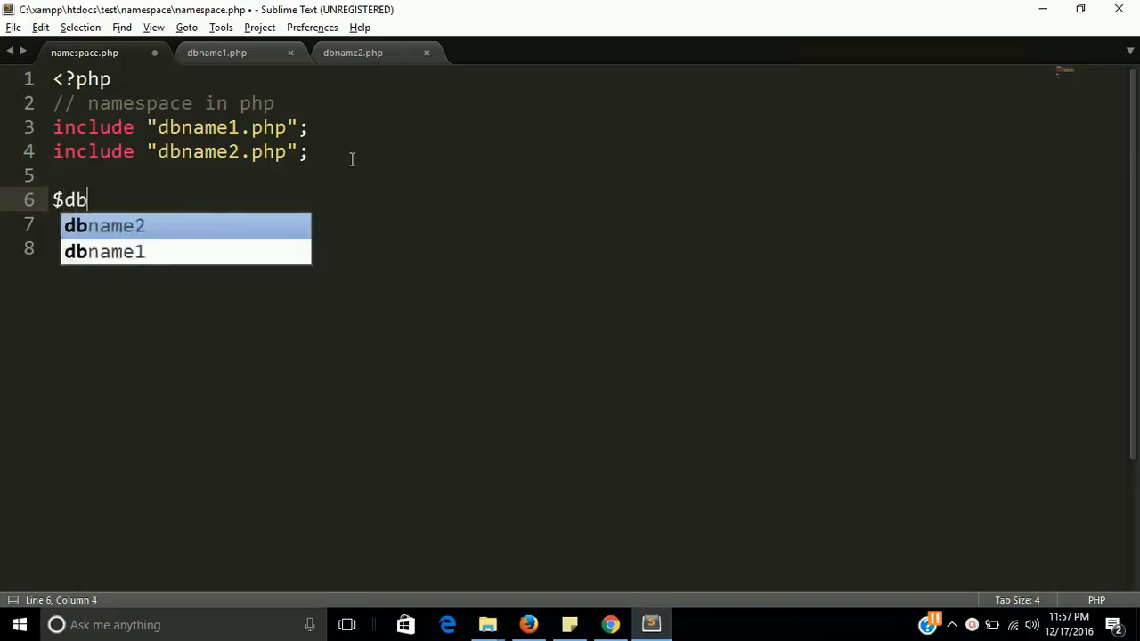
key(Backspace)
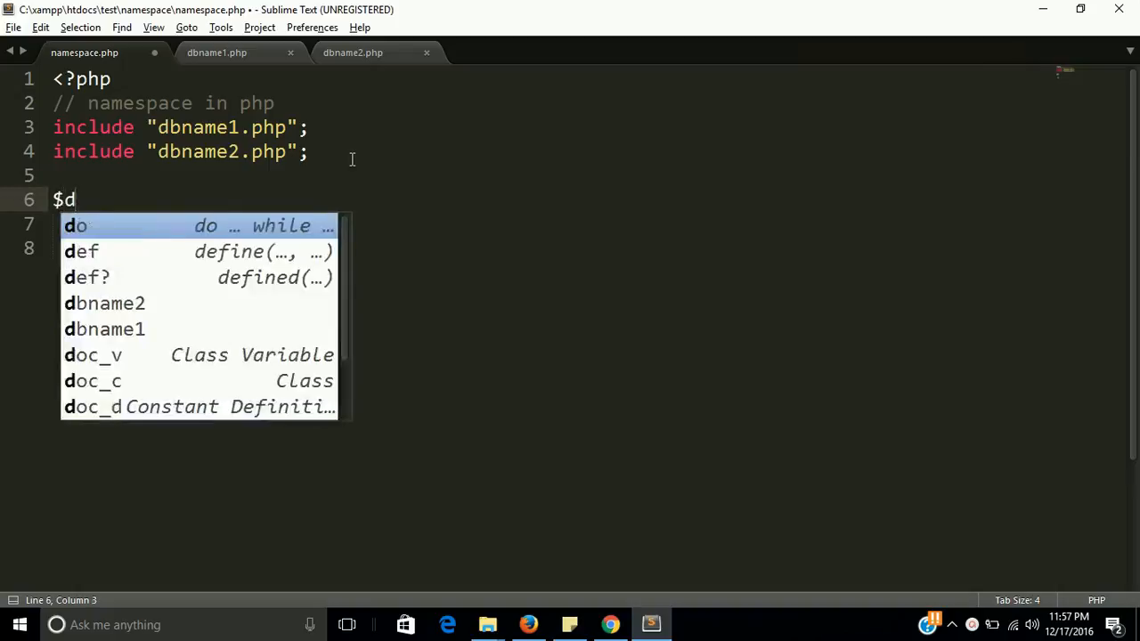
text(1 = new)
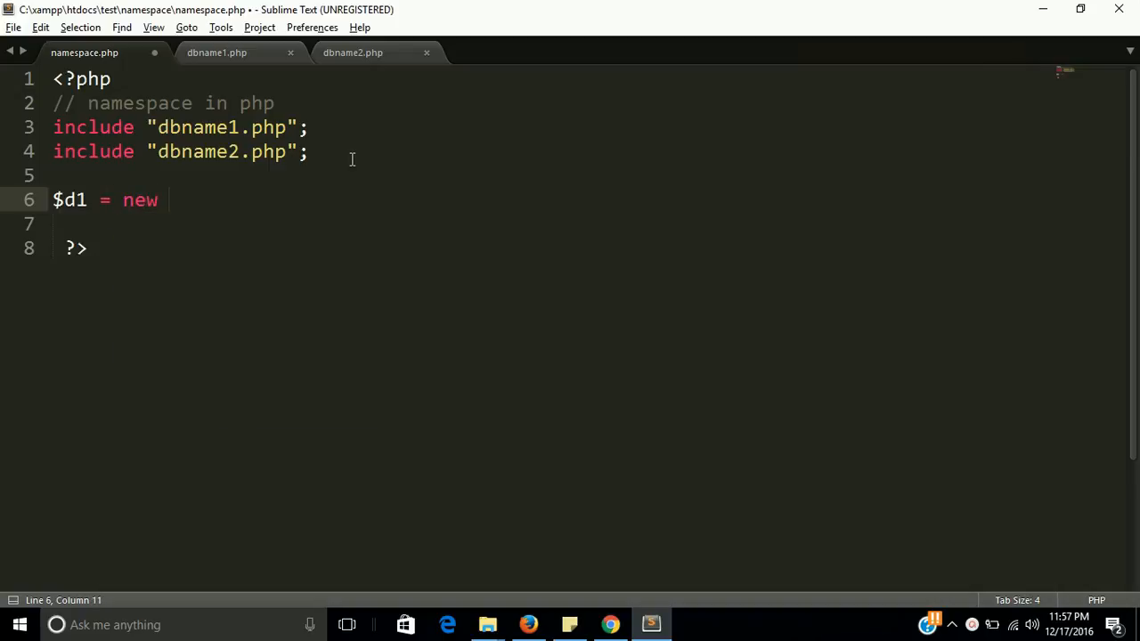
text(dbname1)
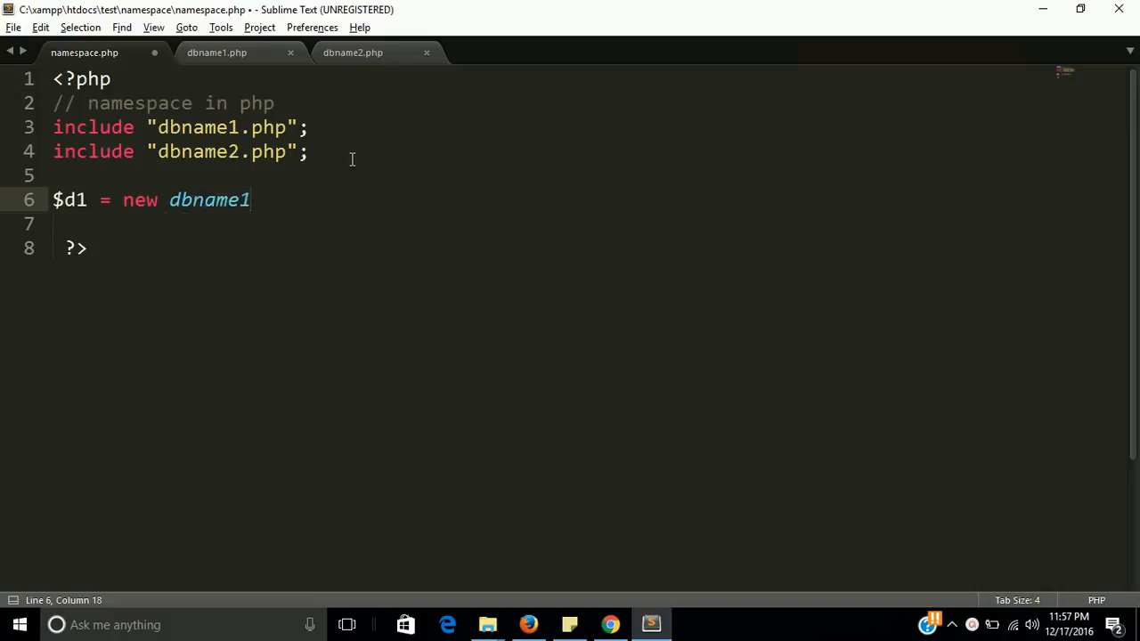
text(();)
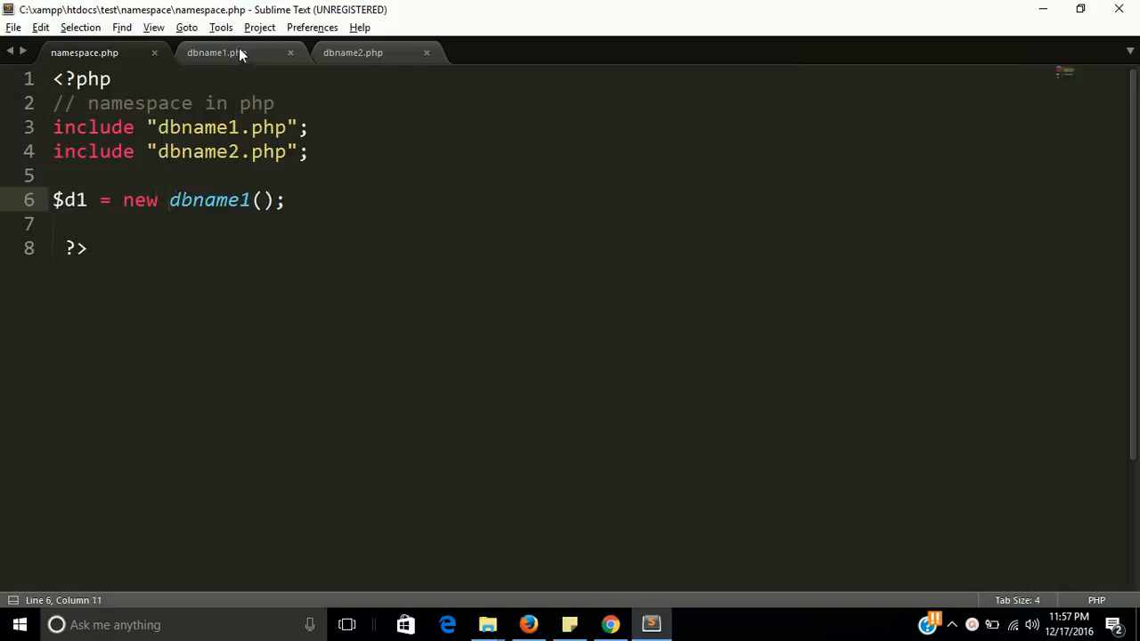
Prefix the class with db1\ after checking dbname1.php's namespace, and save
click(217, 52)
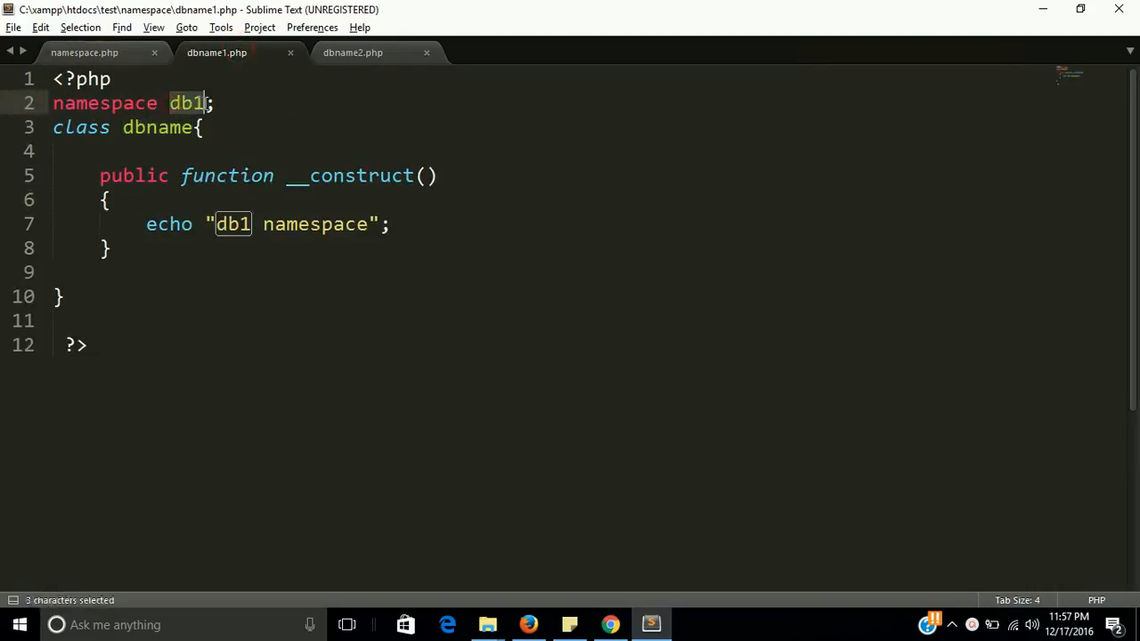
click(83, 53)
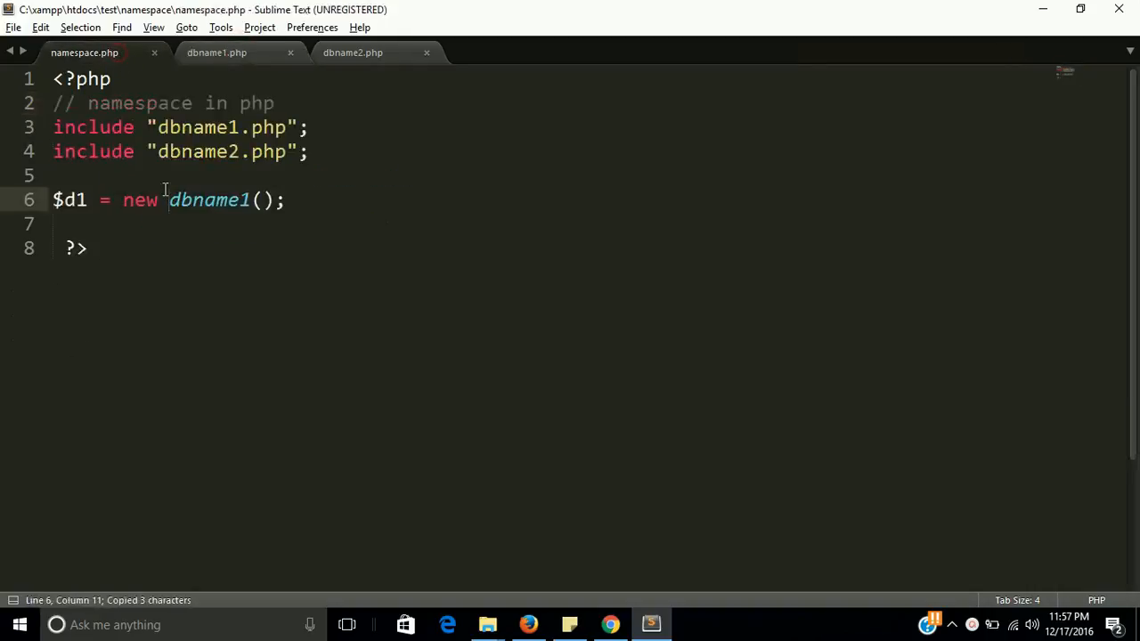
text(db1\db)
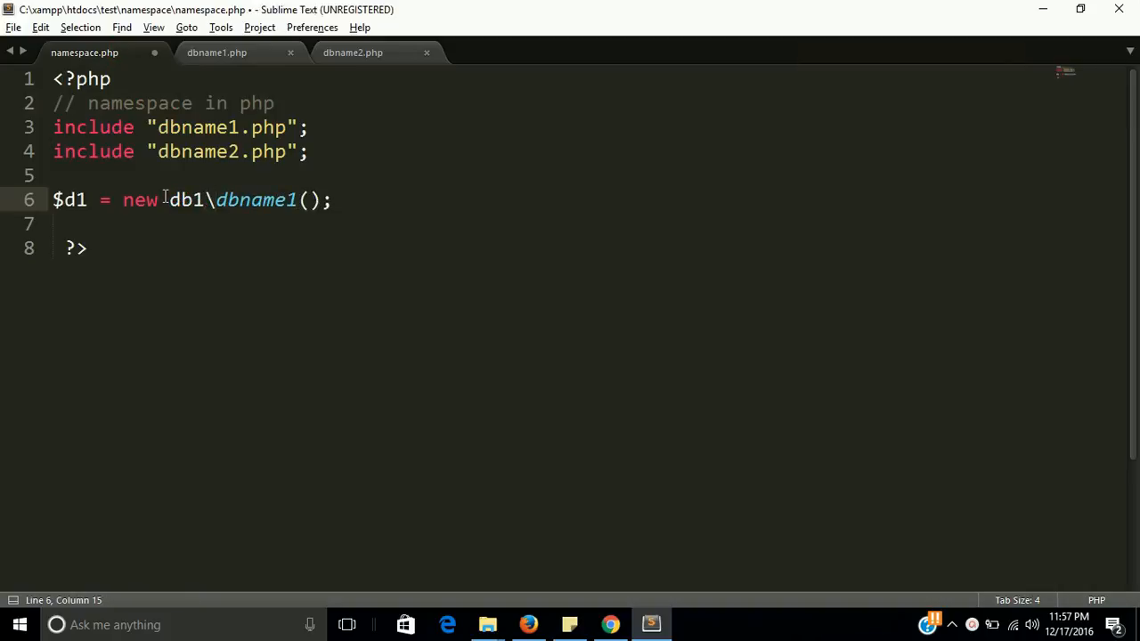
key(ctrl+s)
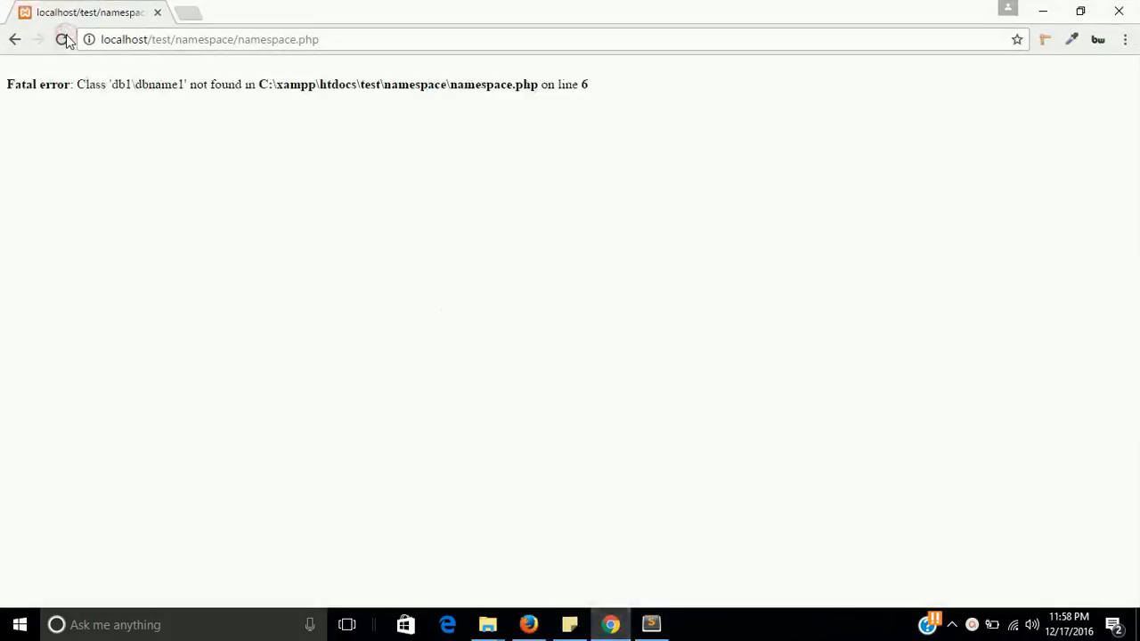
mouse_move(652, 623)
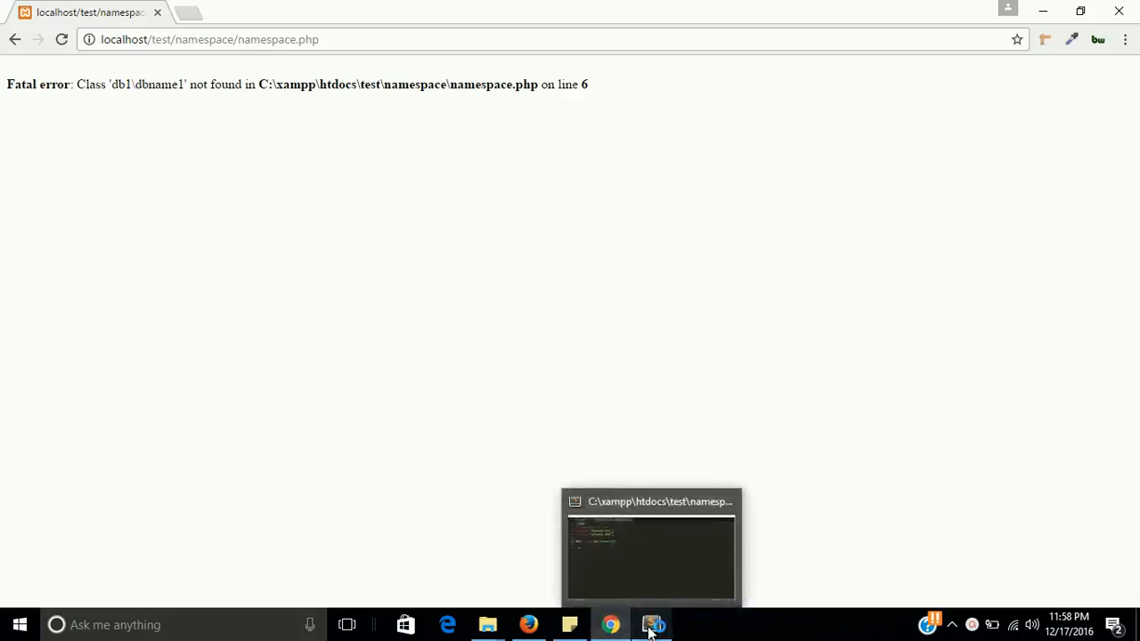
Correct line 6 to call new db1\dbname() and save namespace.php
click(652, 549)
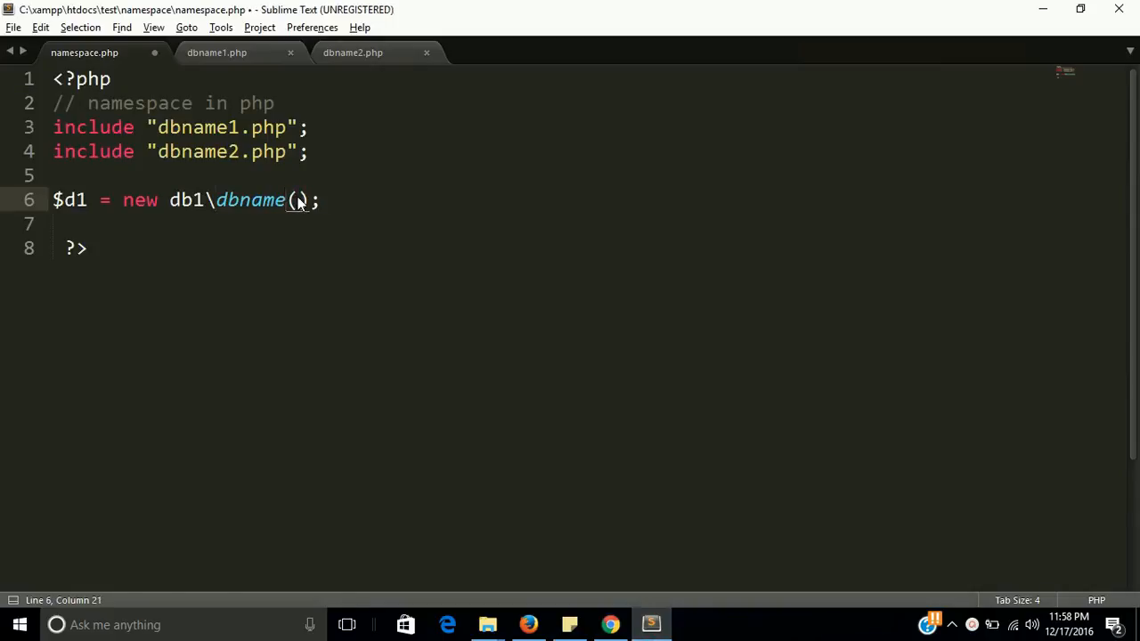
key(ctrl+s)
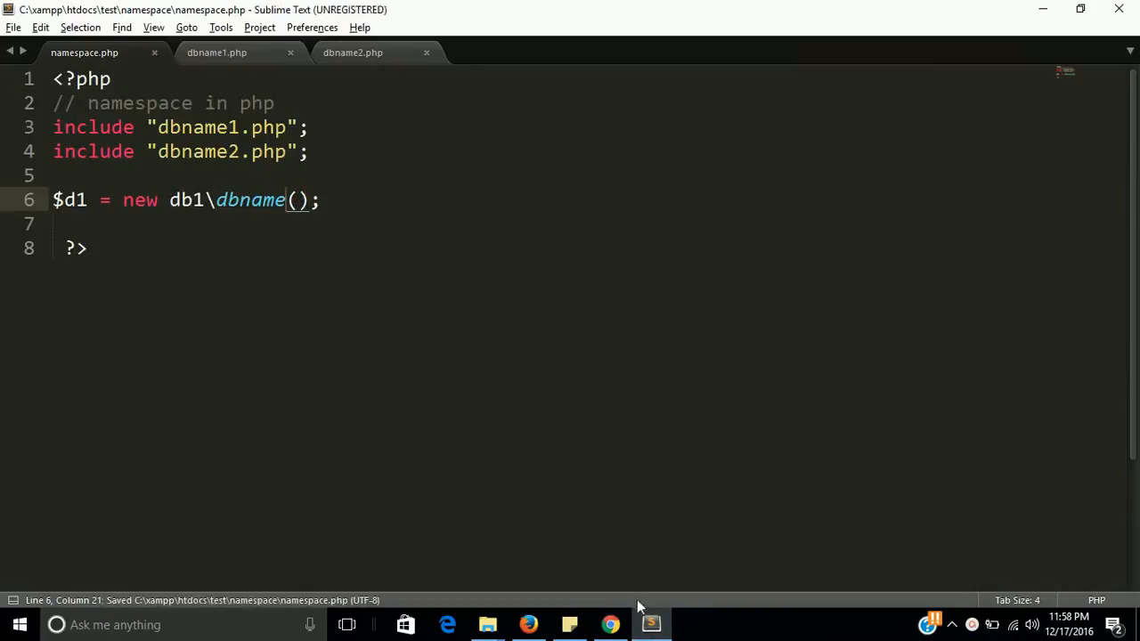
Reload namespace.php in Chrome and select the printed "db1 namespace" output
click(609, 623)
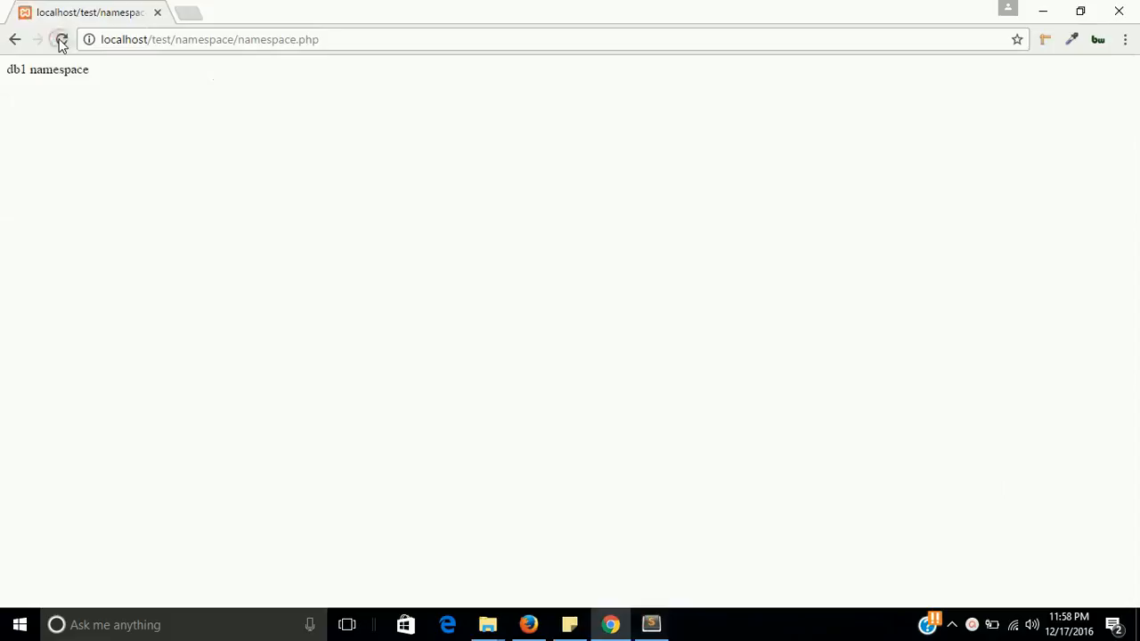
click(61, 39)
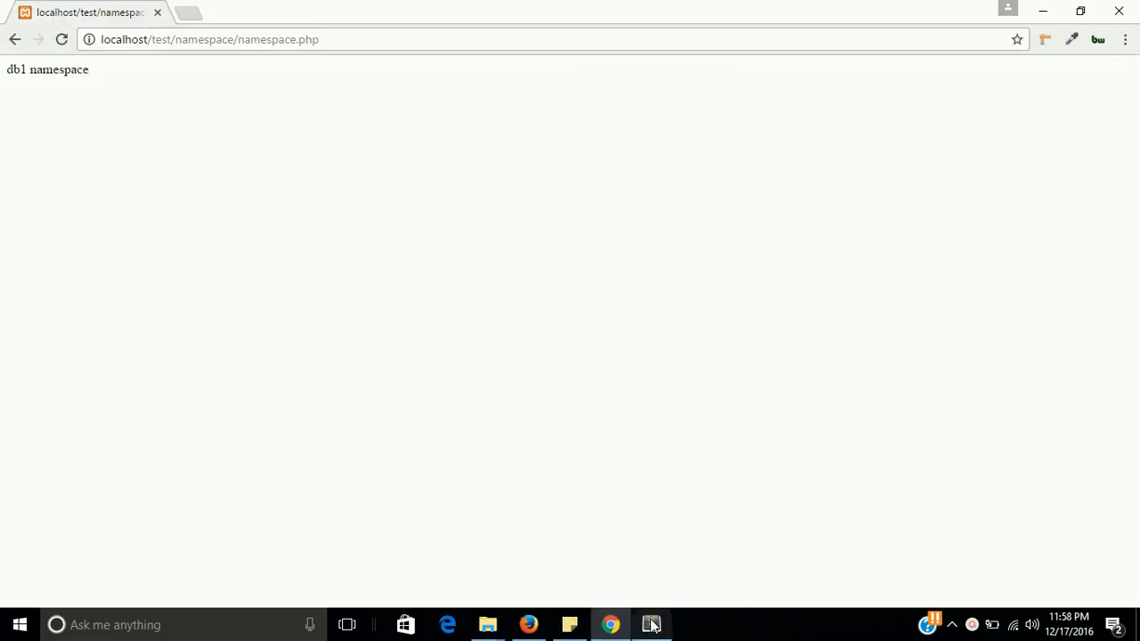
mouse_move(652, 623)
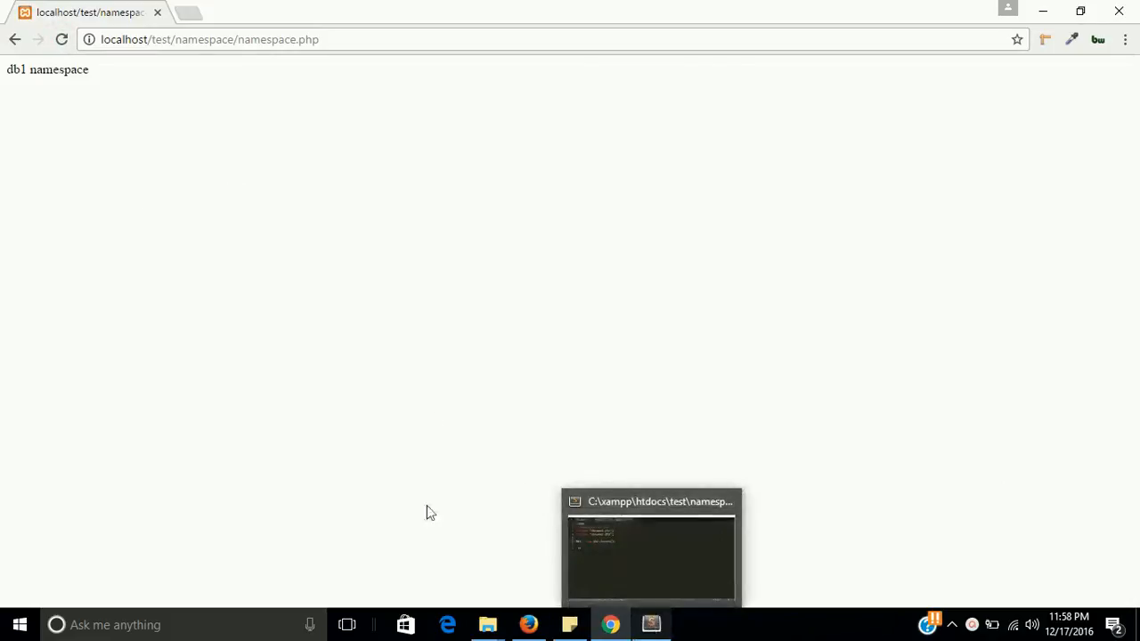
double_click(46, 69)
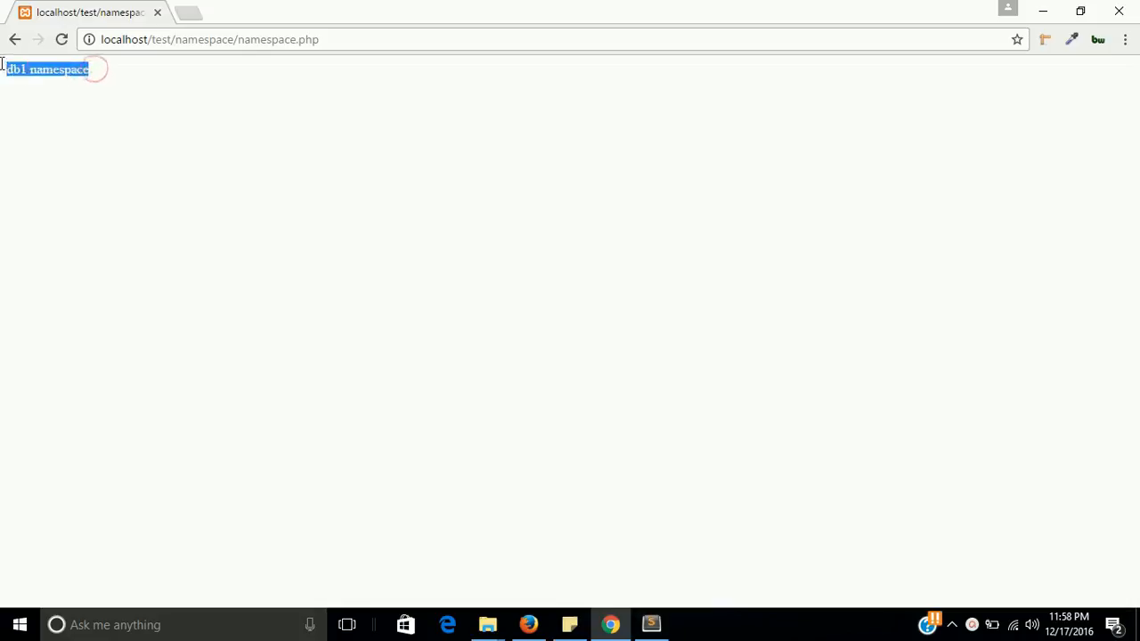
After checking dbname1.php, change namespace.php line 6 to instantiate db2\dbname and save
click(652, 623)
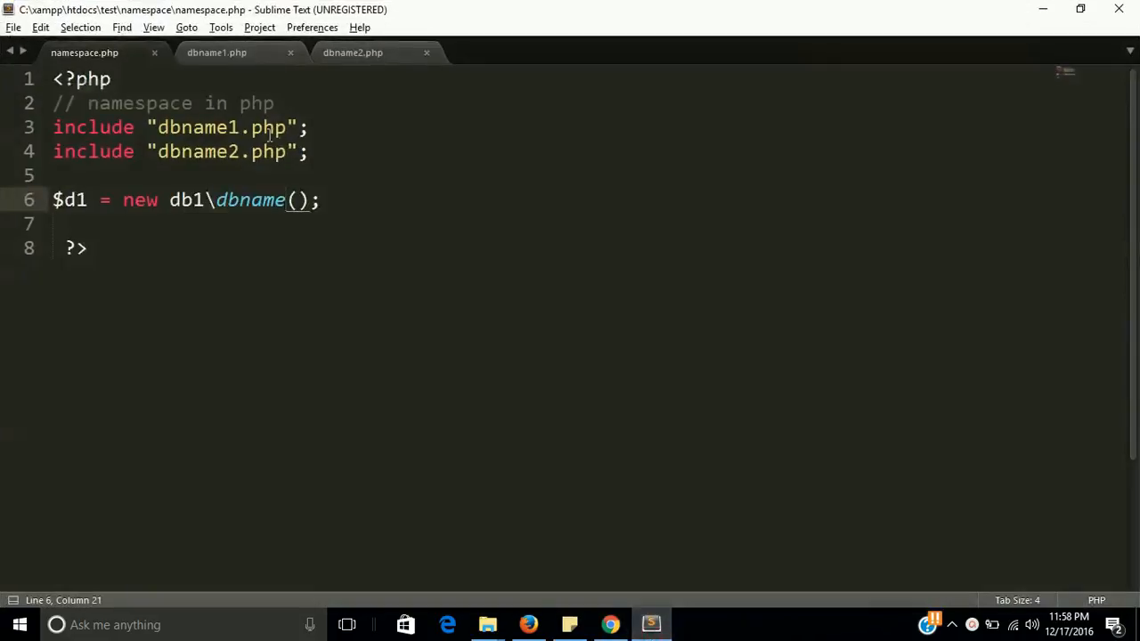
click(218, 51)
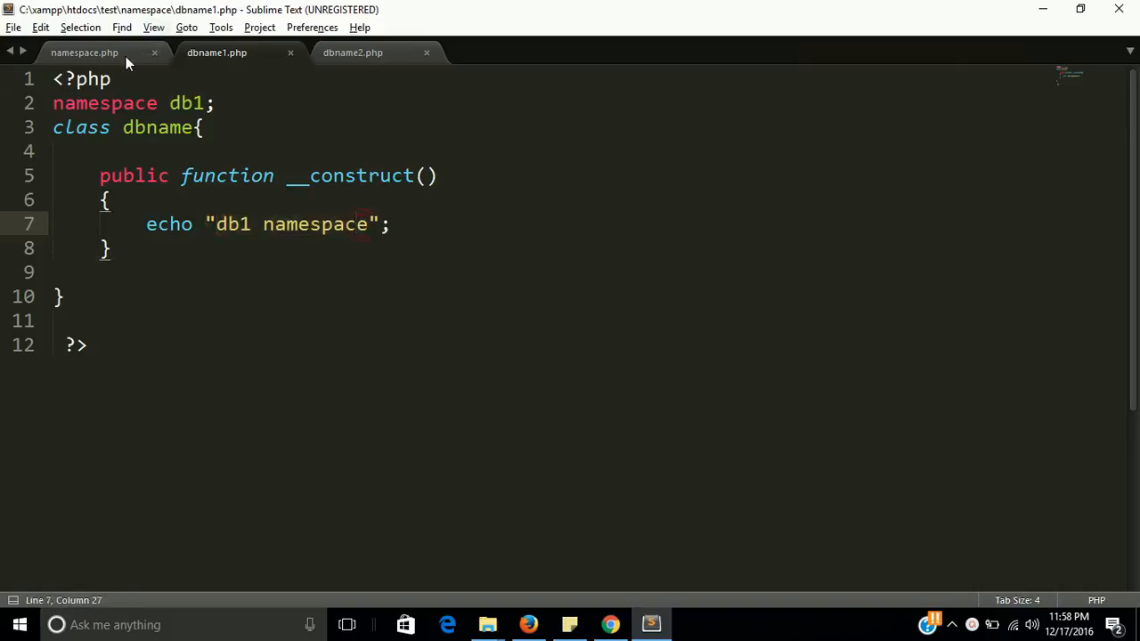
click(84, 52)
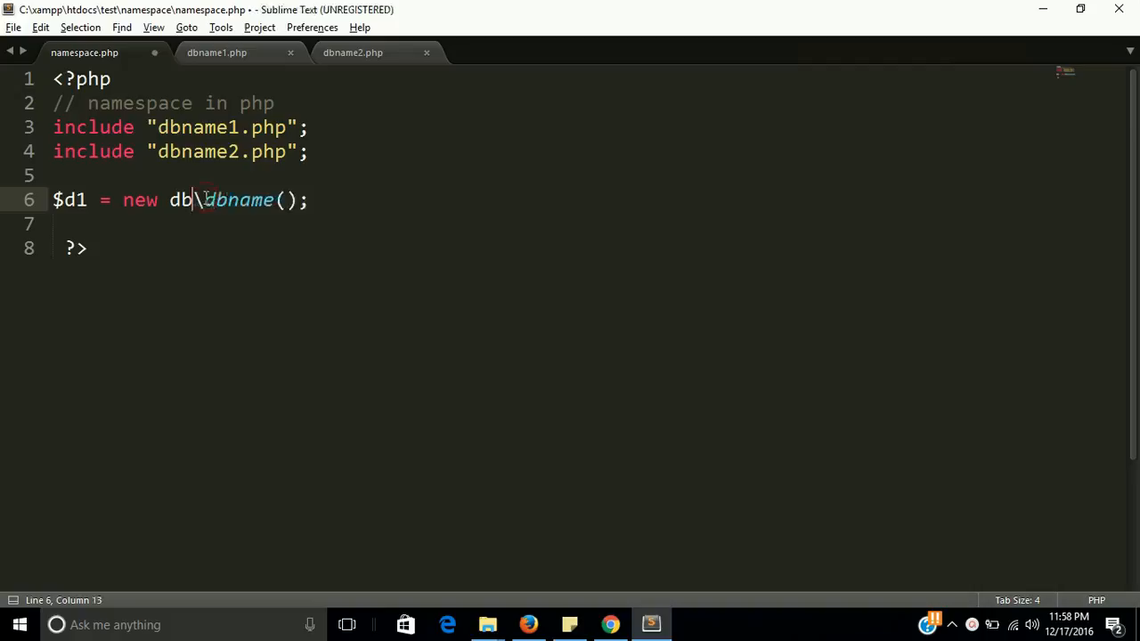
text(2)
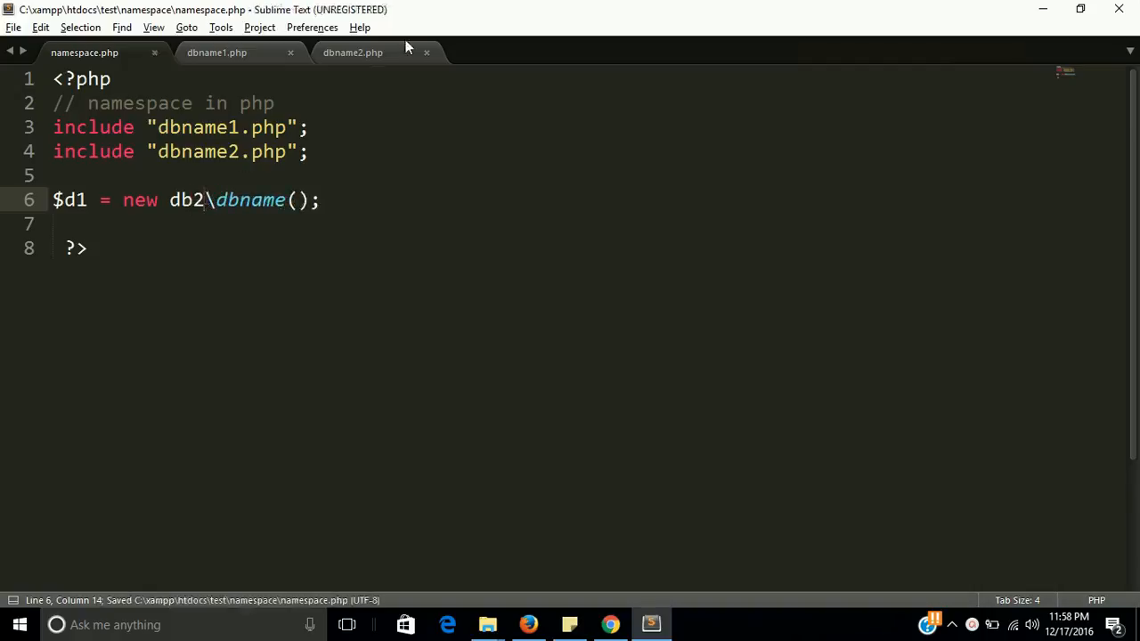
Verify the db2 namespace name in dbname2.php, then return to the browser
click(353, 52)
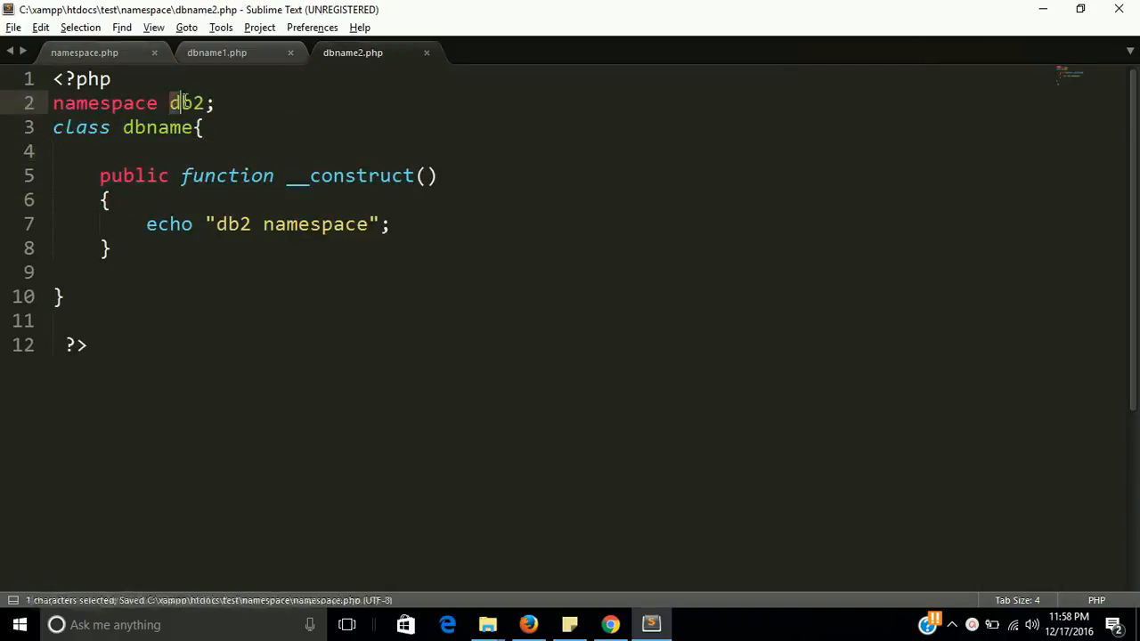
double_click(232, 225)
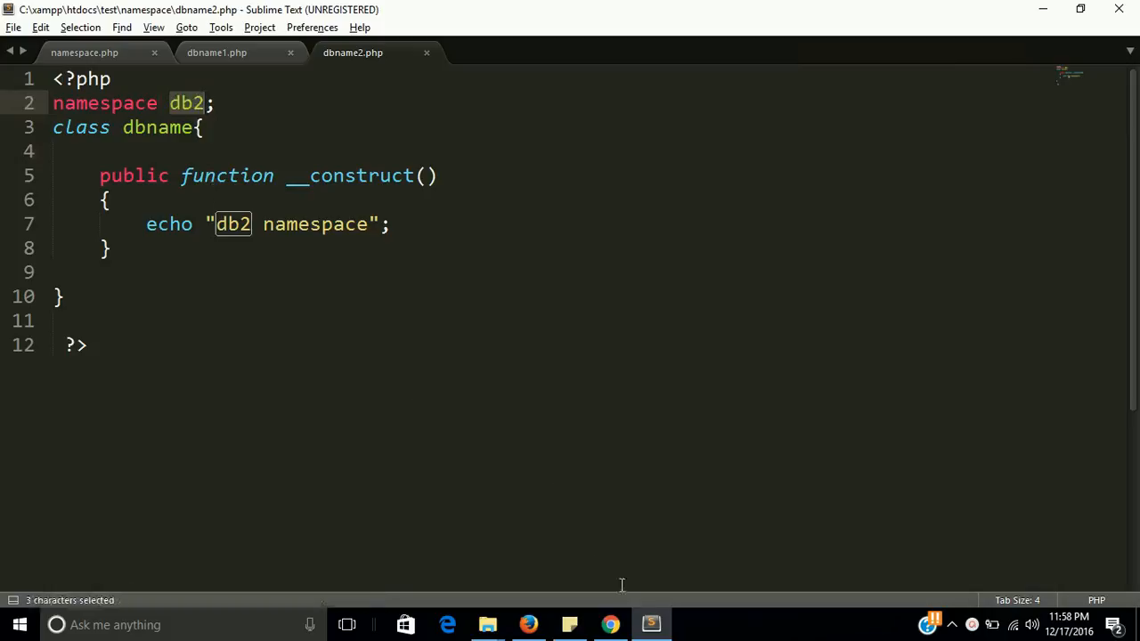
click(609, 623)
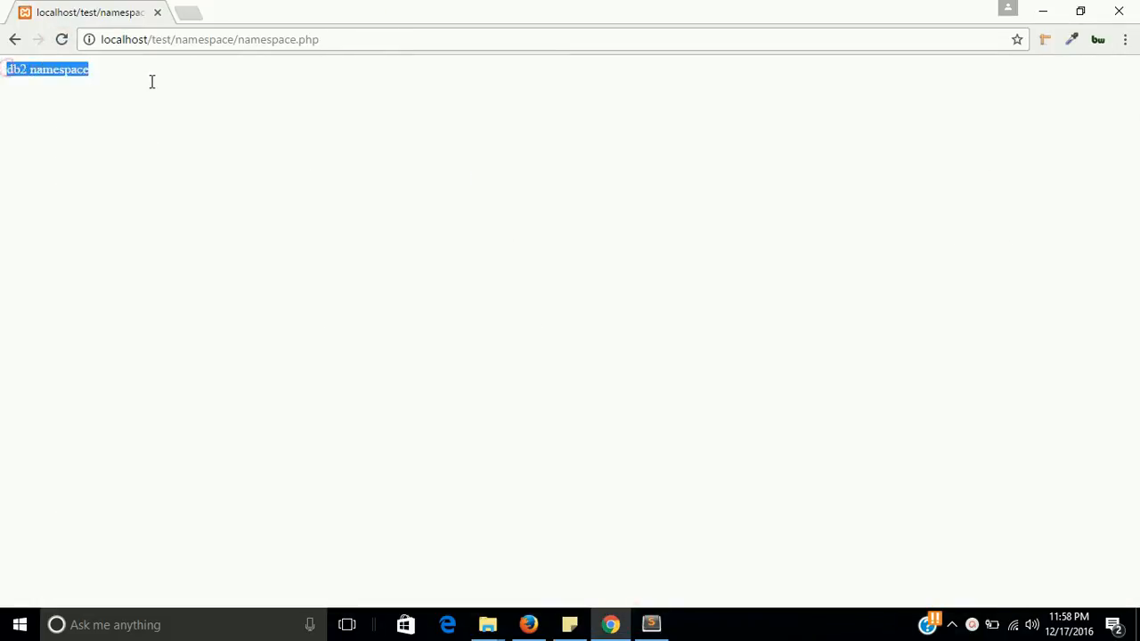
Confirm the reloaded page prints 'db2 namespace', then return to namespace.php in Sublime
click(116, 82)
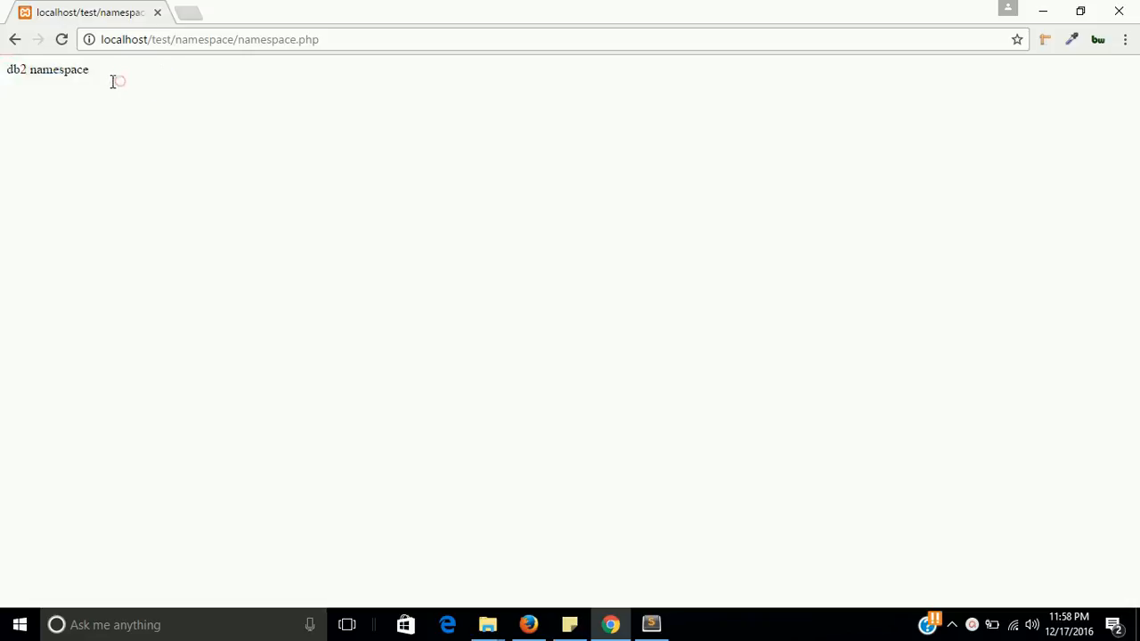
triple_click(46, 70)
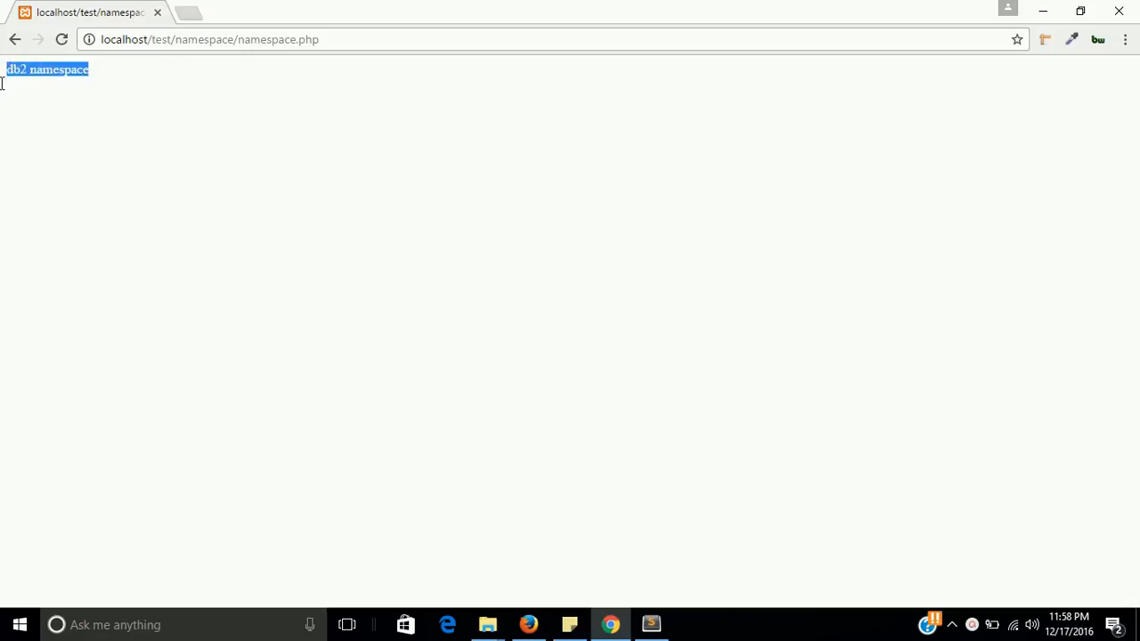
mouse_move(651, 623)
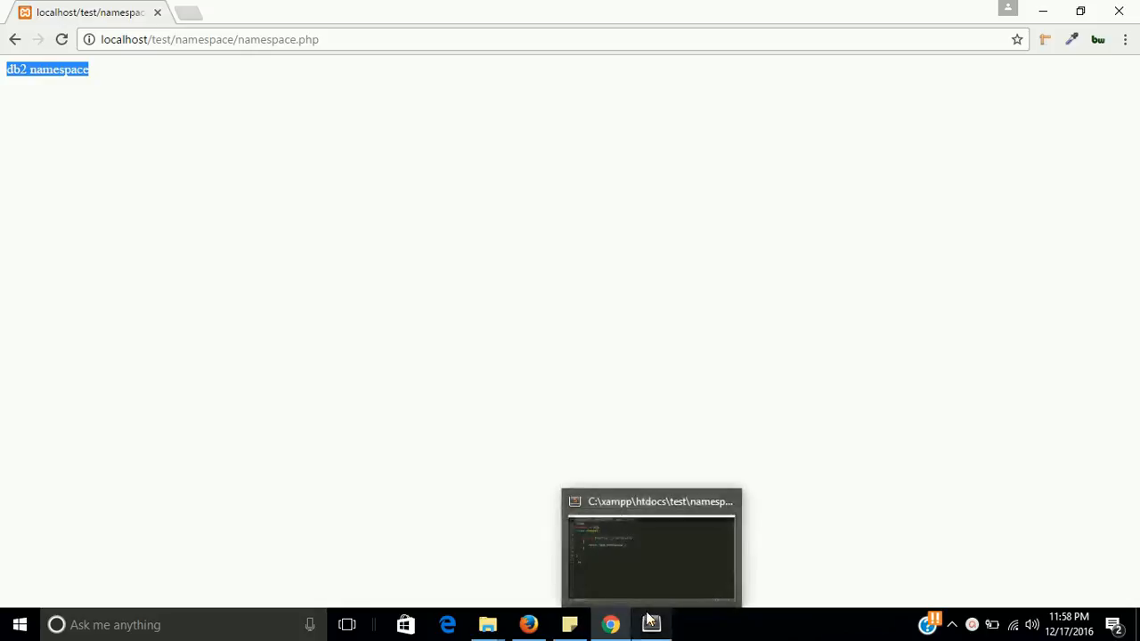
click(650, 549)
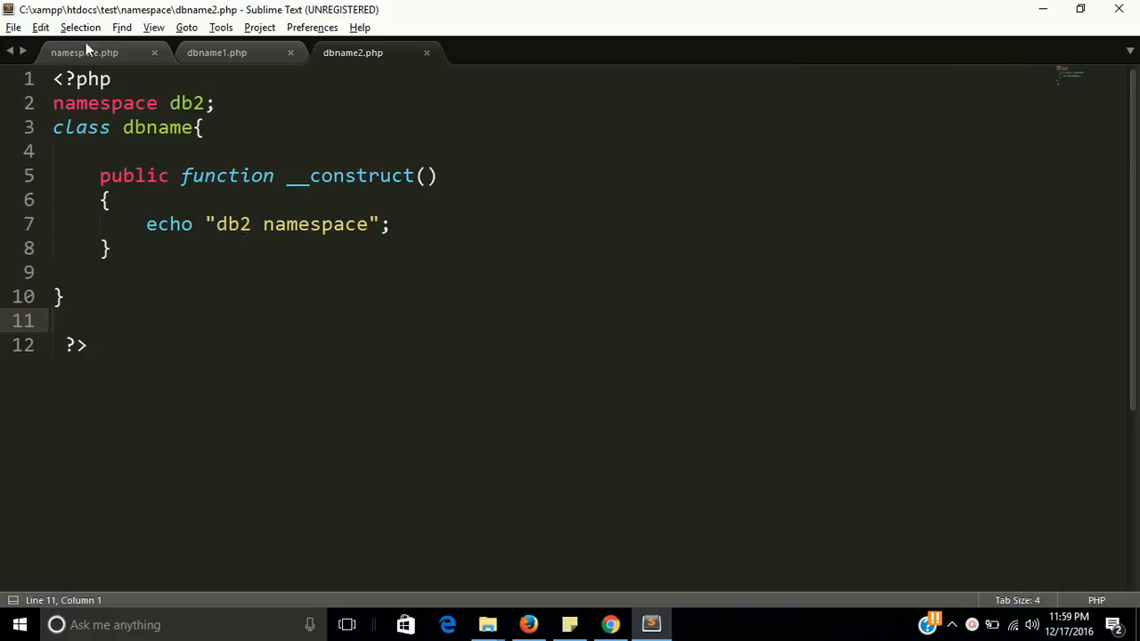
click(83, 54)
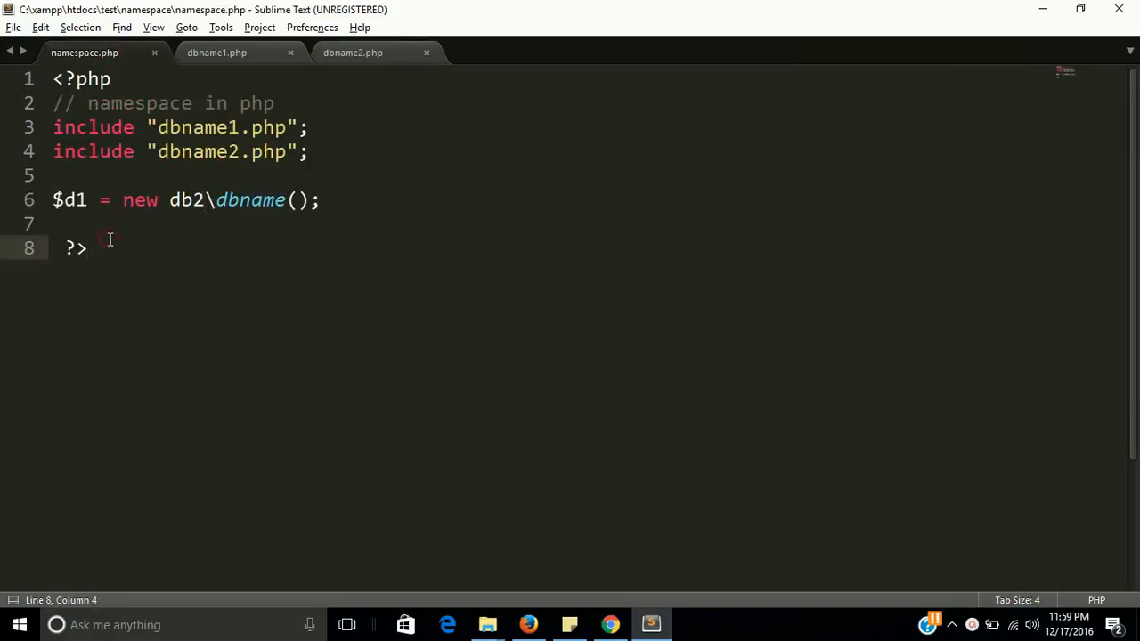